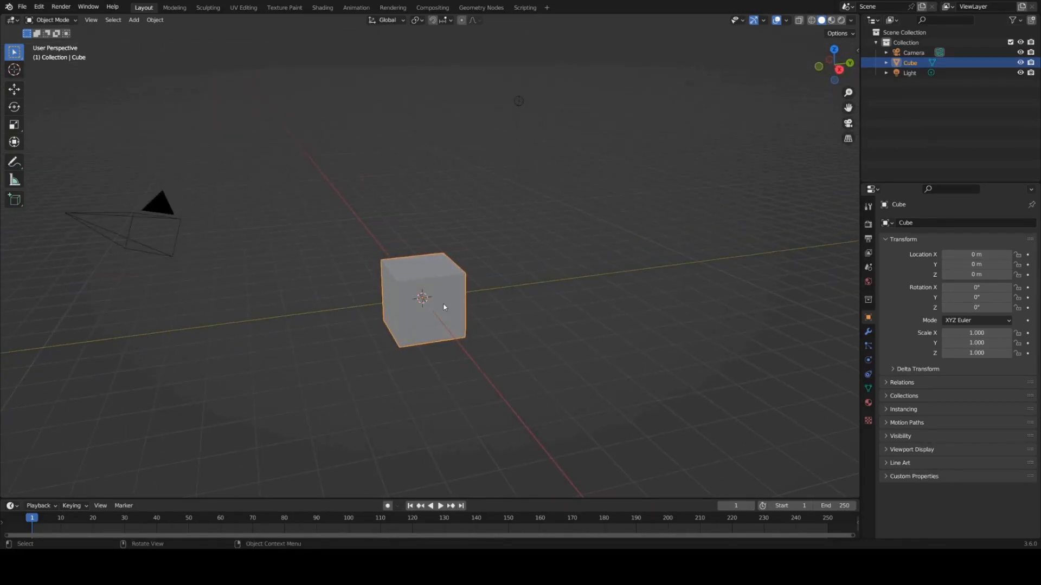
- Enter Edit Mode on the default cube and begin scaling it wider horizontally
key(Tab)
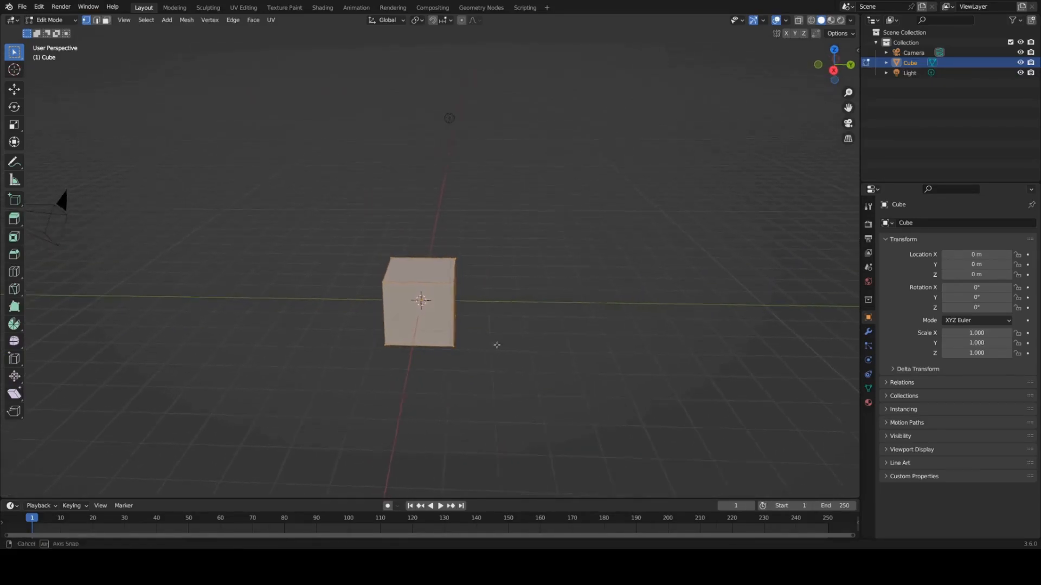
key(g)
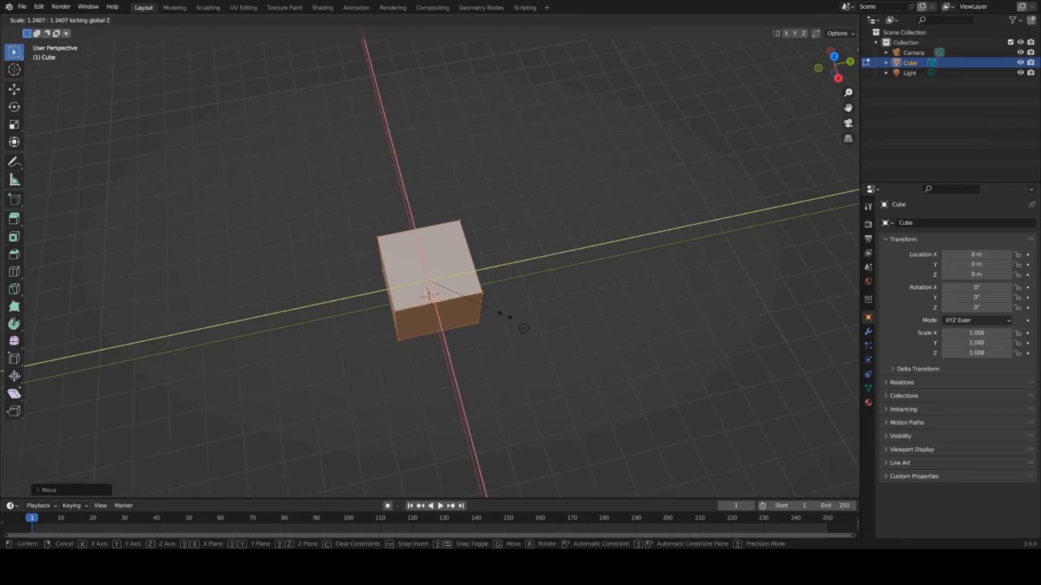
mouse_move(690, 341)
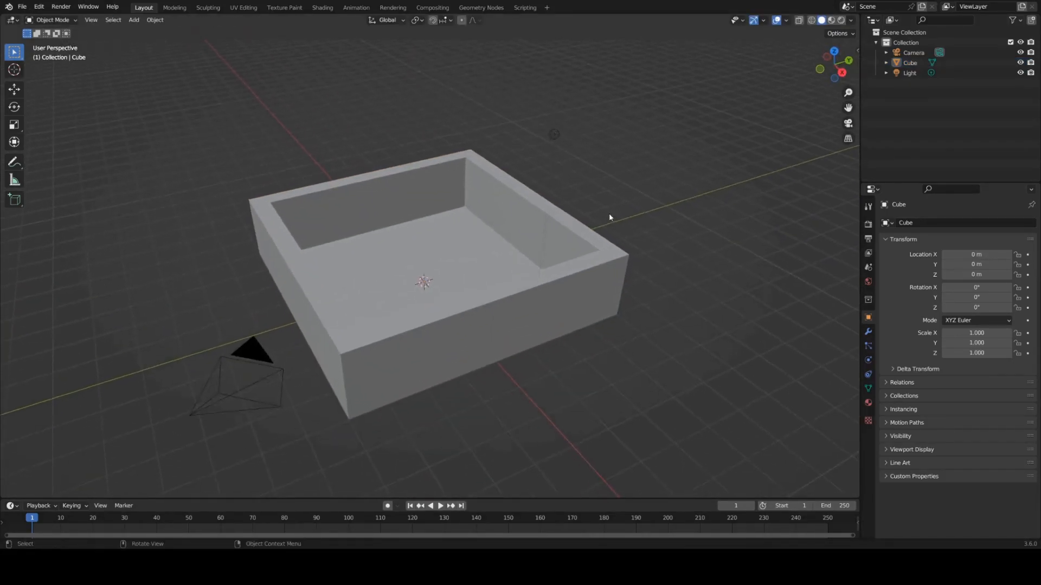
- Duplicate the basin's inner floor, separate it as Cube.001, and raise it near the rim
key(Tab)
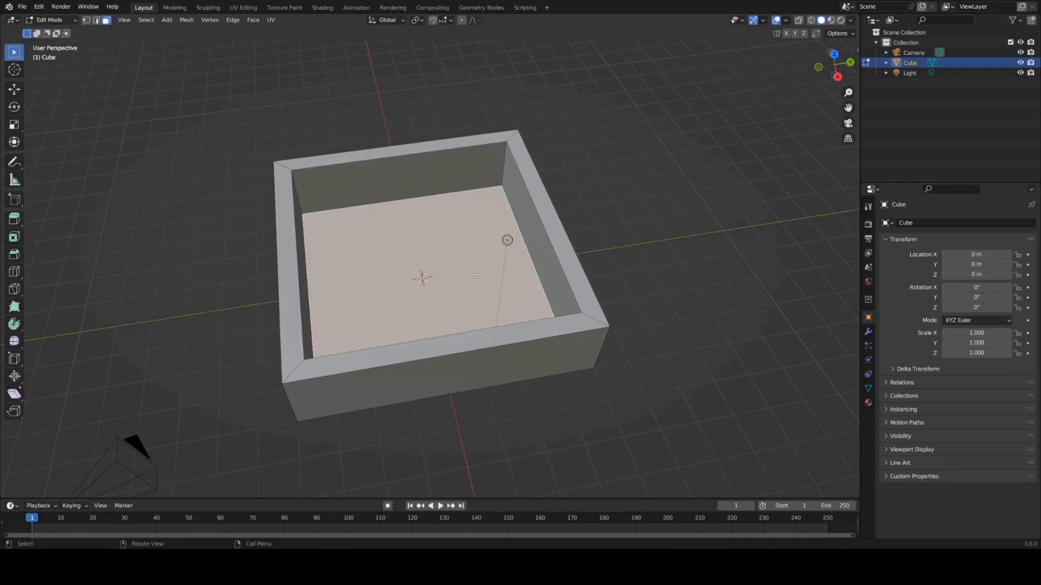
drag(476, 274, 443, 205)
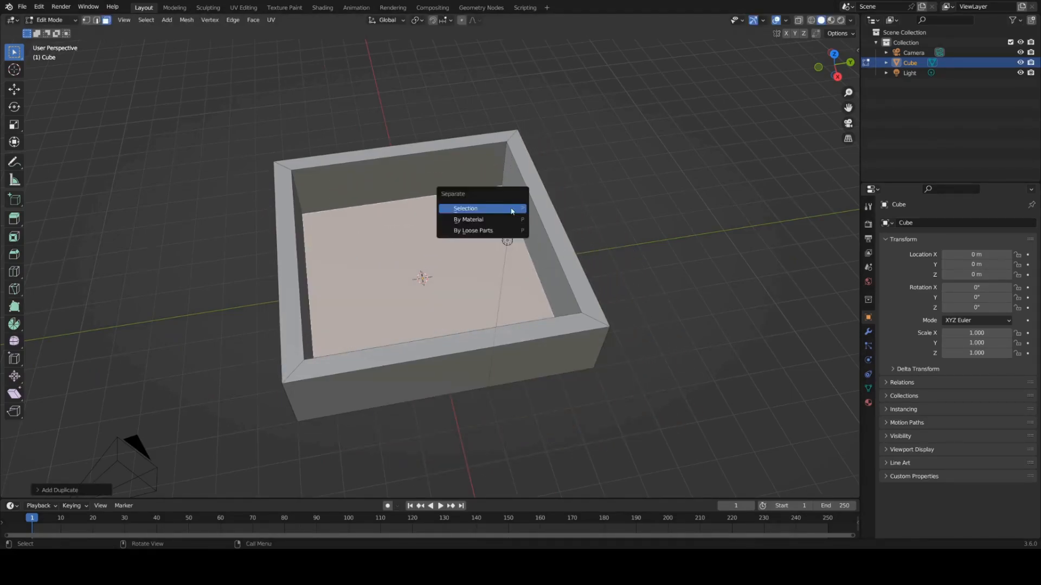
click(464, 208)
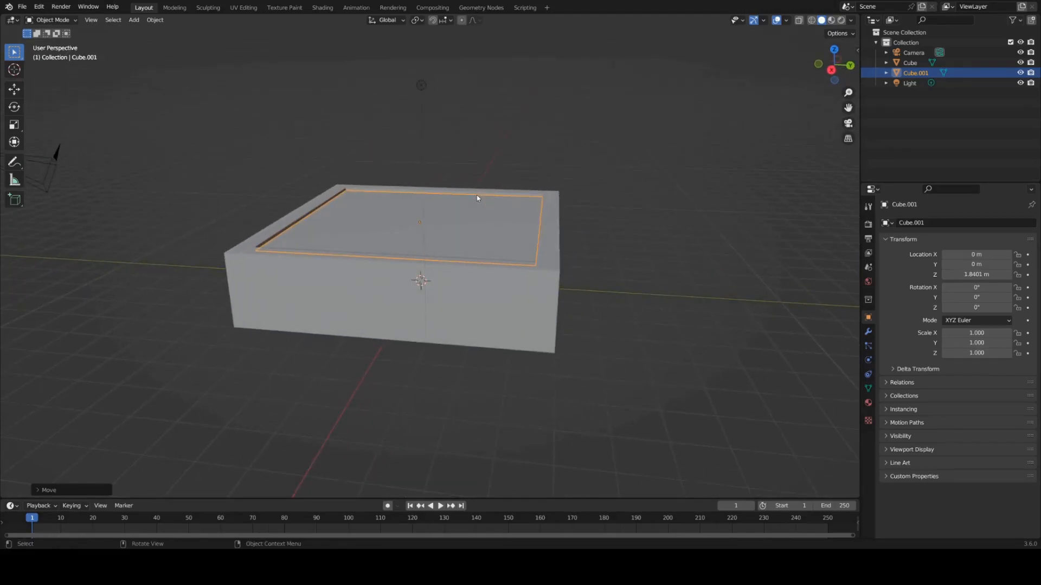
drag(476, 198, 427, 253)
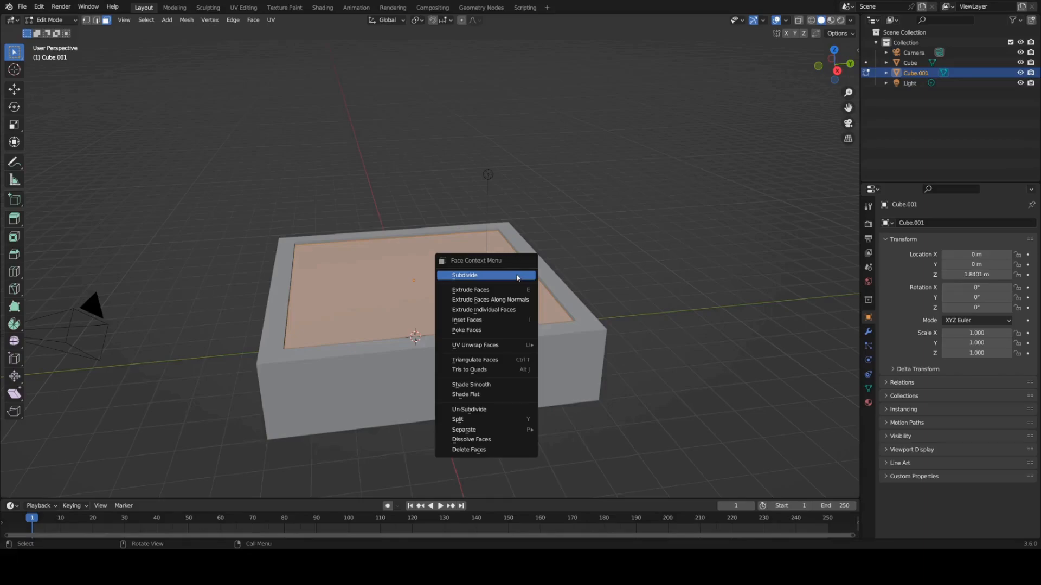
- Subdivide Cube.001's face into a dense grid and return to Object Mode
click(464, 275)
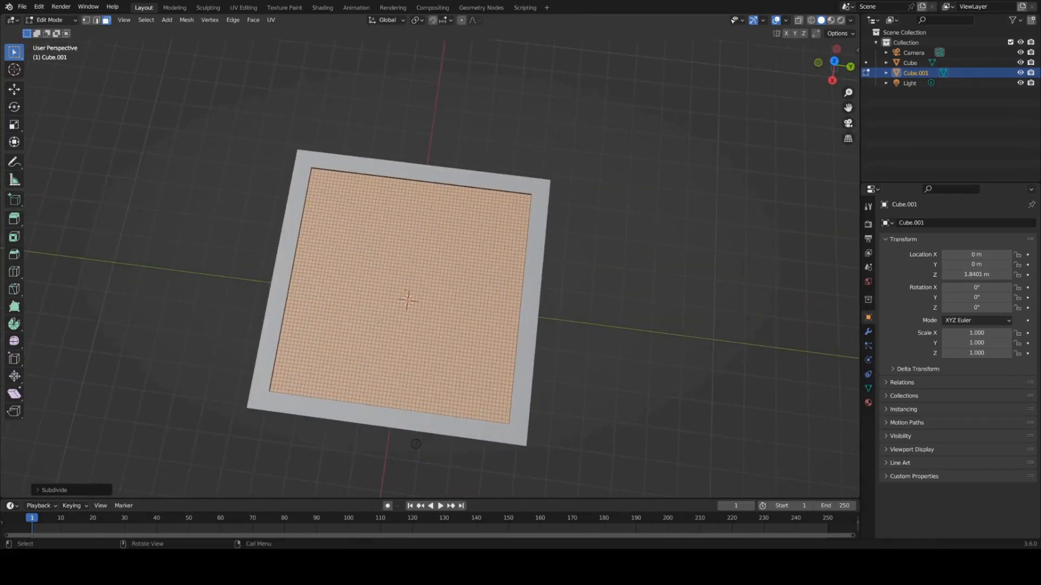
key(Tab)
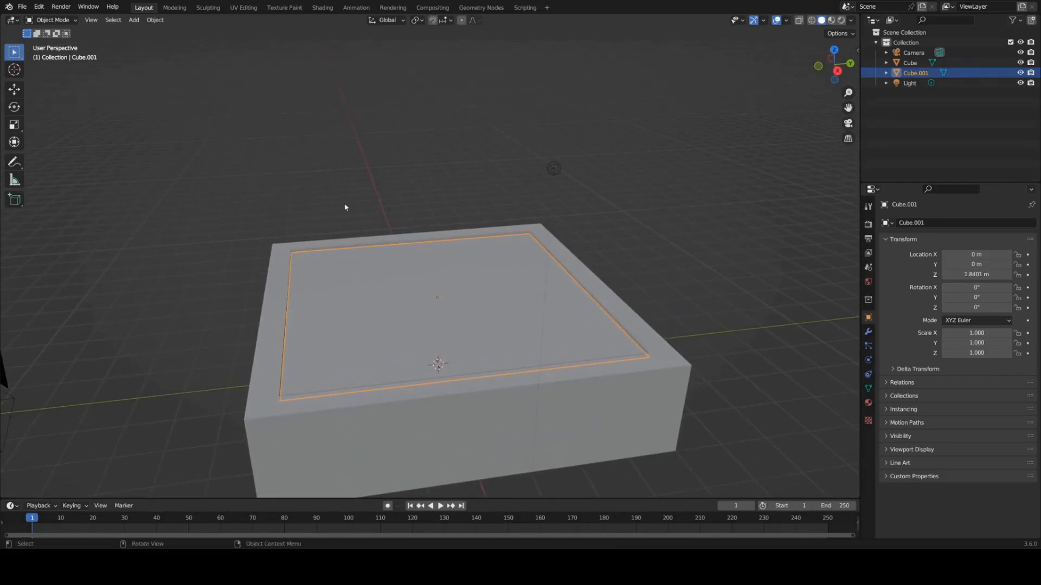
mouse_move(402, 274)
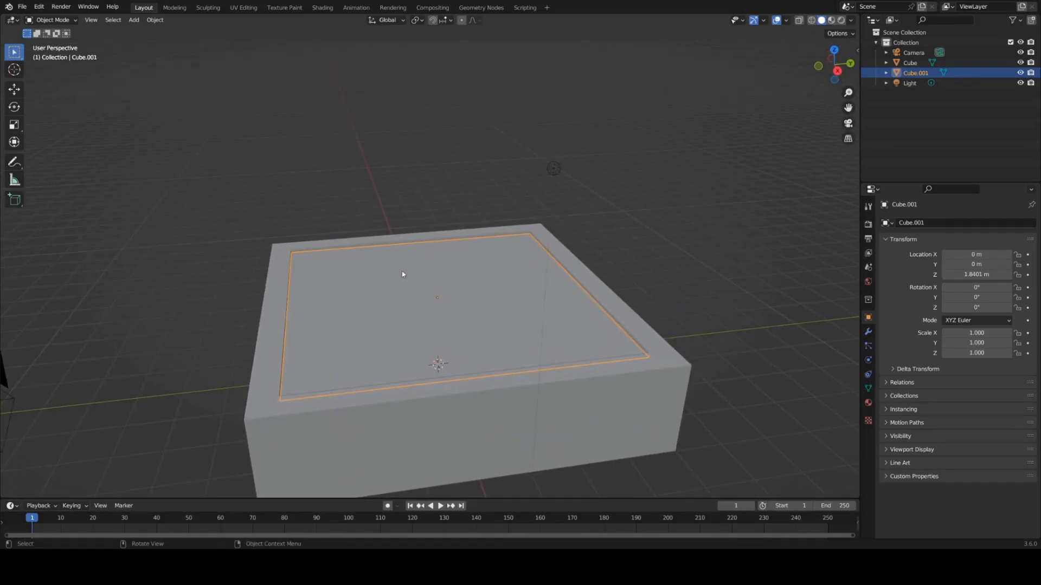
- Add an Ico Sphere above a basin corner and start inserting a keyframe
key(Tab)
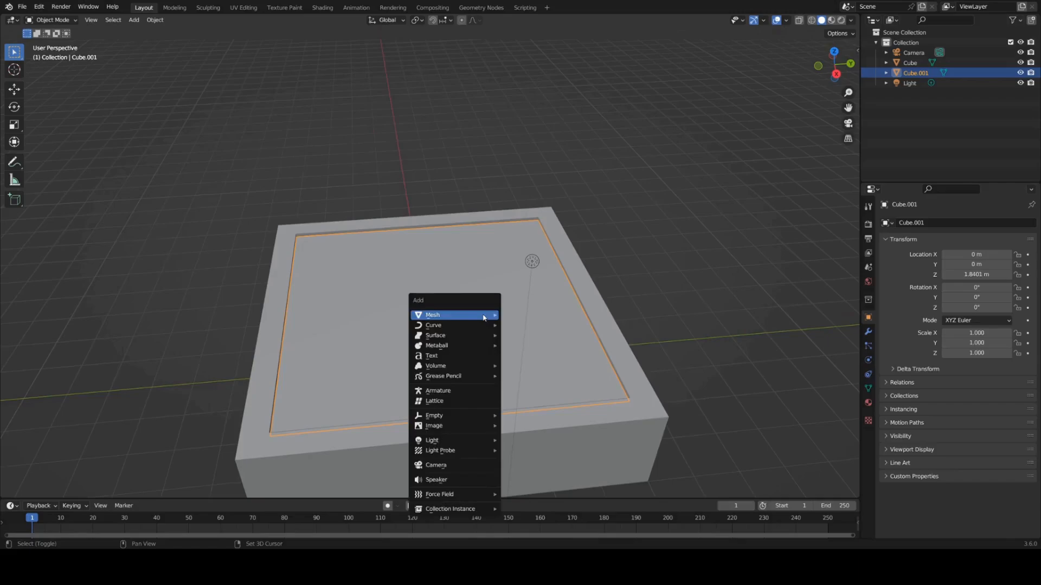
click(431, 314)
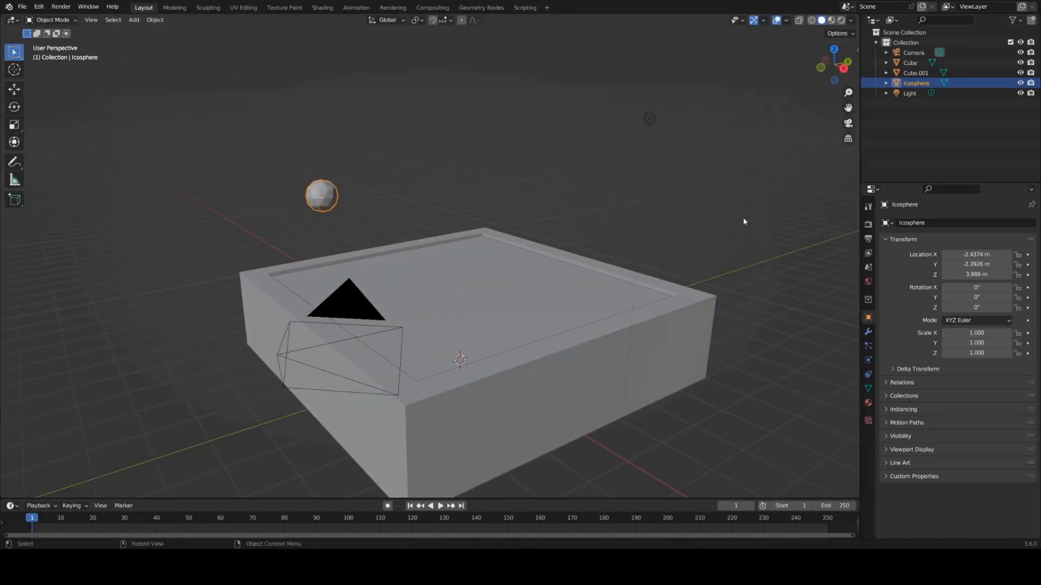
key(i)
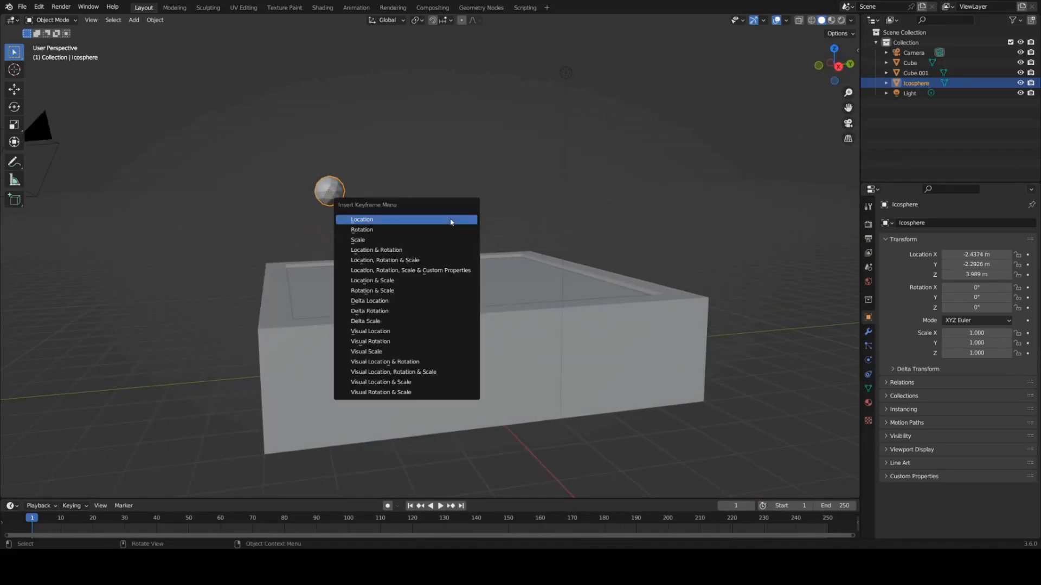
- Keyframe the icosphere's location at start, dipped under water, and raised at frame 57
click(362, 219)
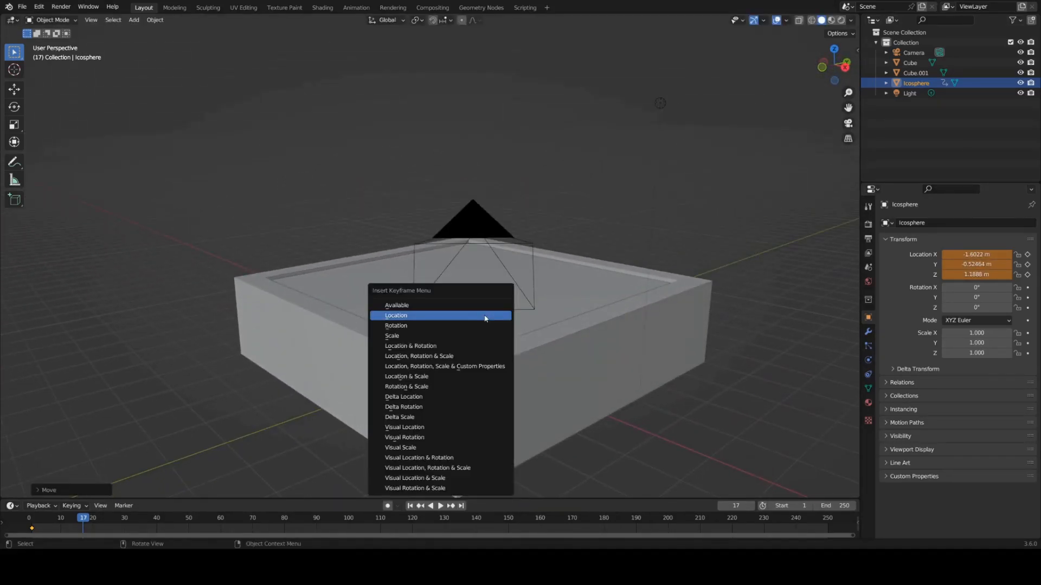
click(396, 315)
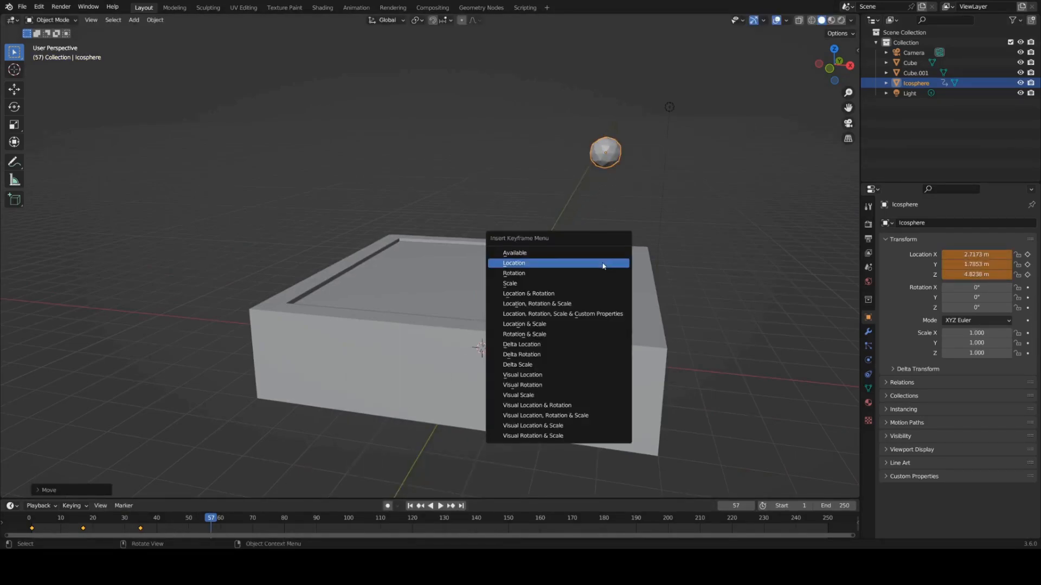
click(514, 263)
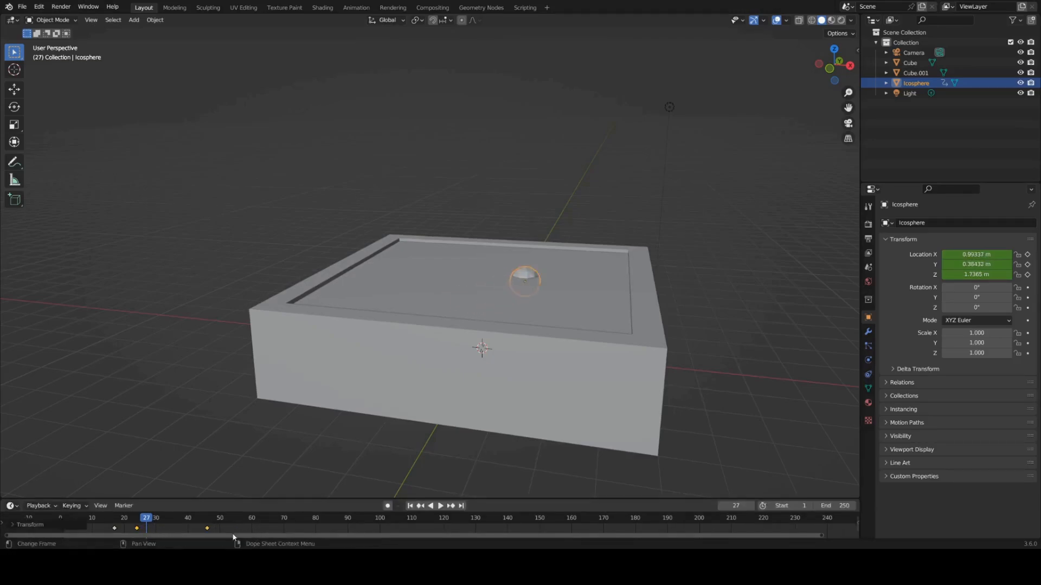
click(437, 505)
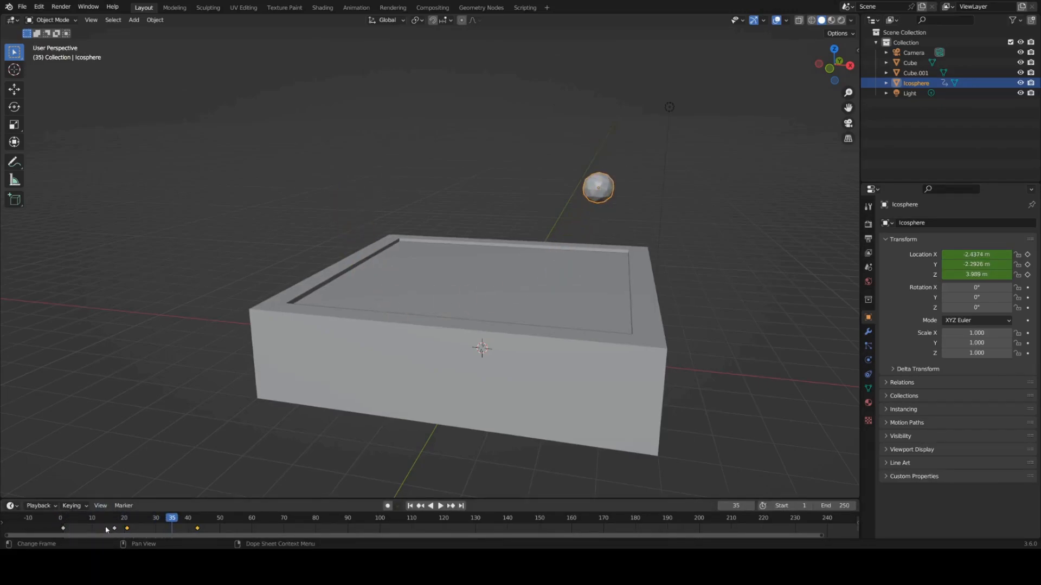
click(197, 529)
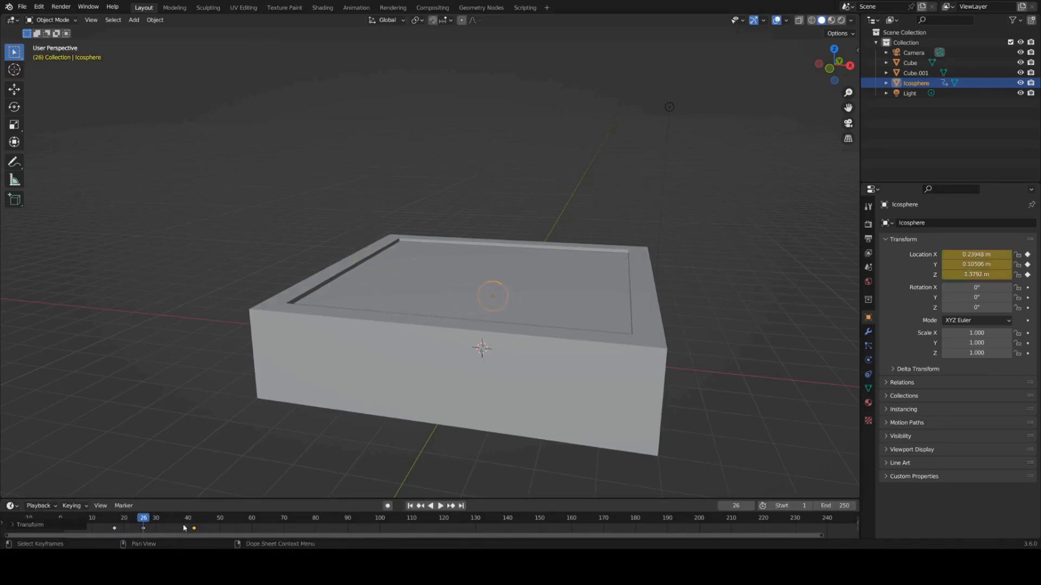
click(439, 506)
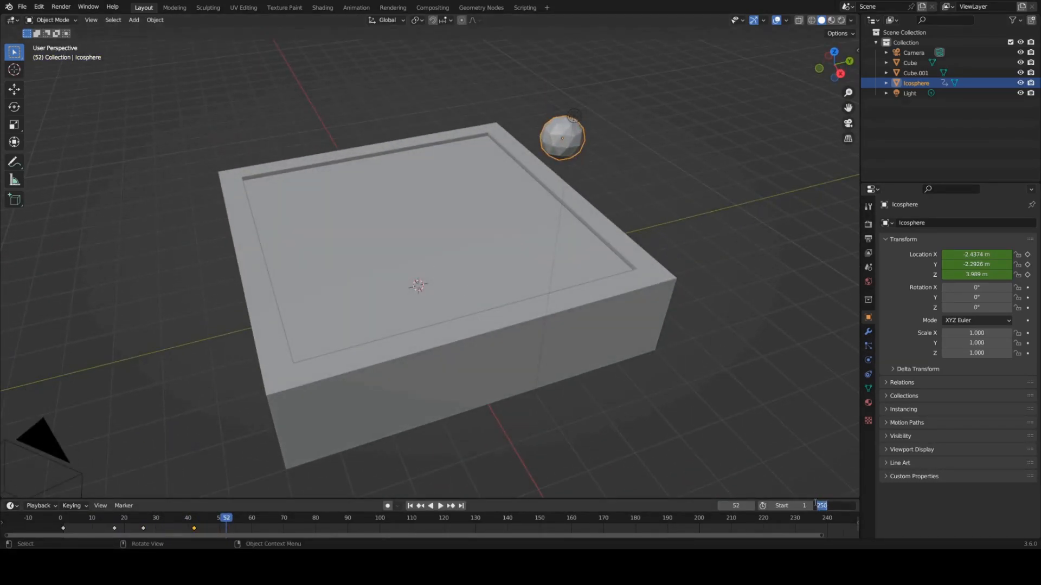
- Set the timeline End frame to 60
click(439, 505)
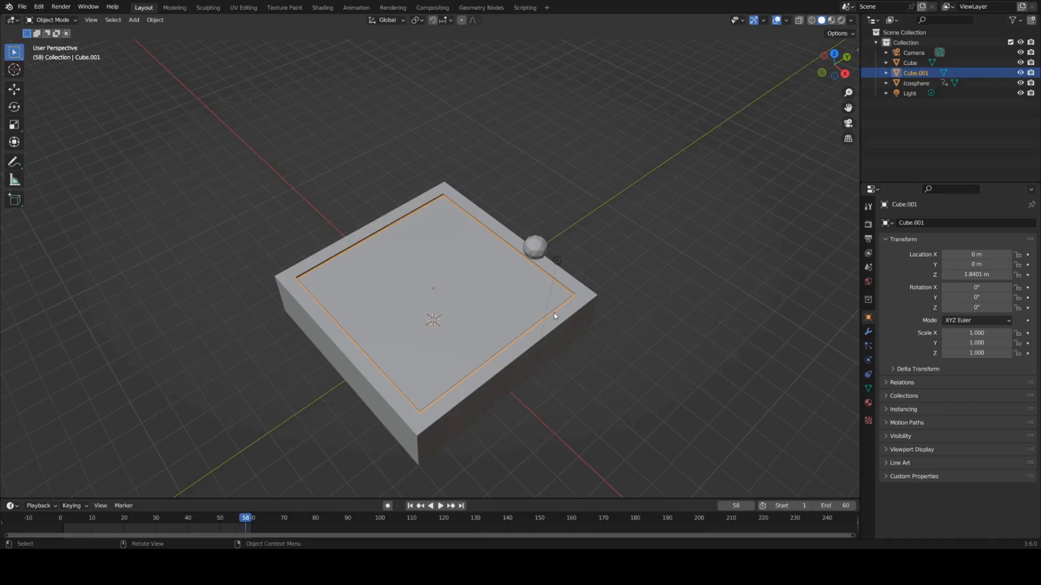
- Enable Dynamic Paint on Cube.001 and add a Canvas surface
click(867, 359)
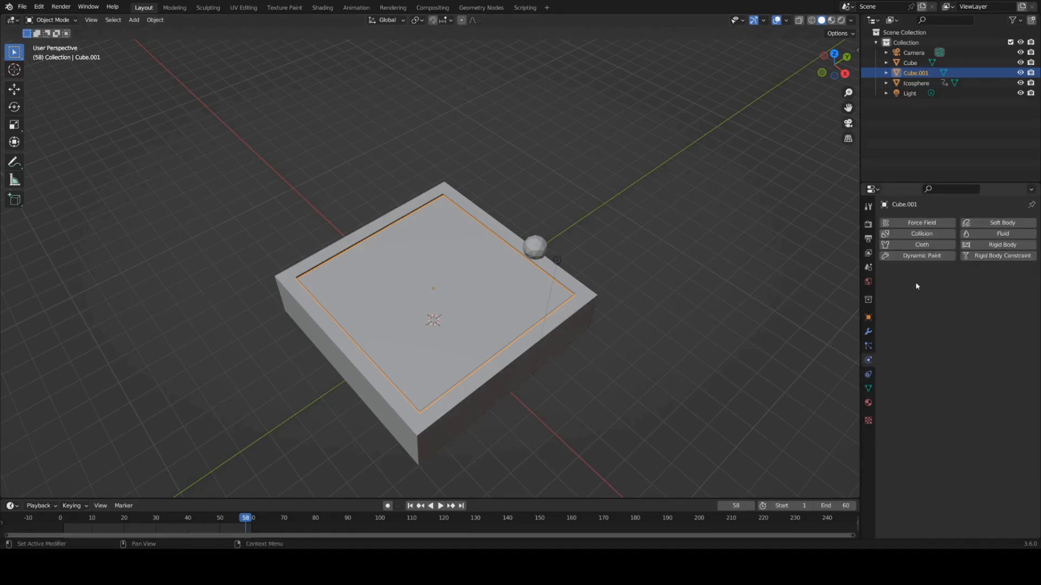
click(921, 255)
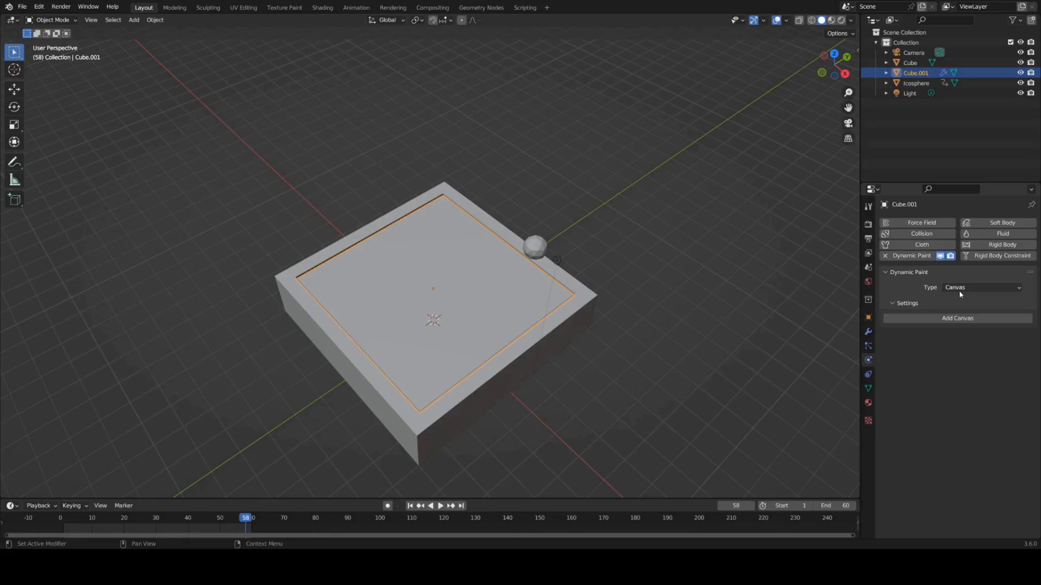
mouse_move(958, 319)
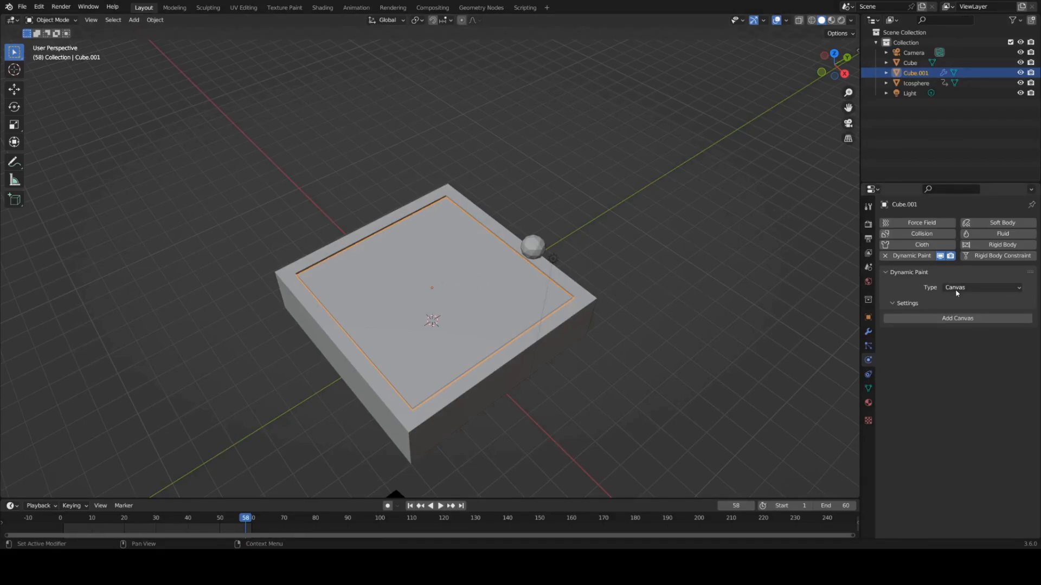
click(957, 318)
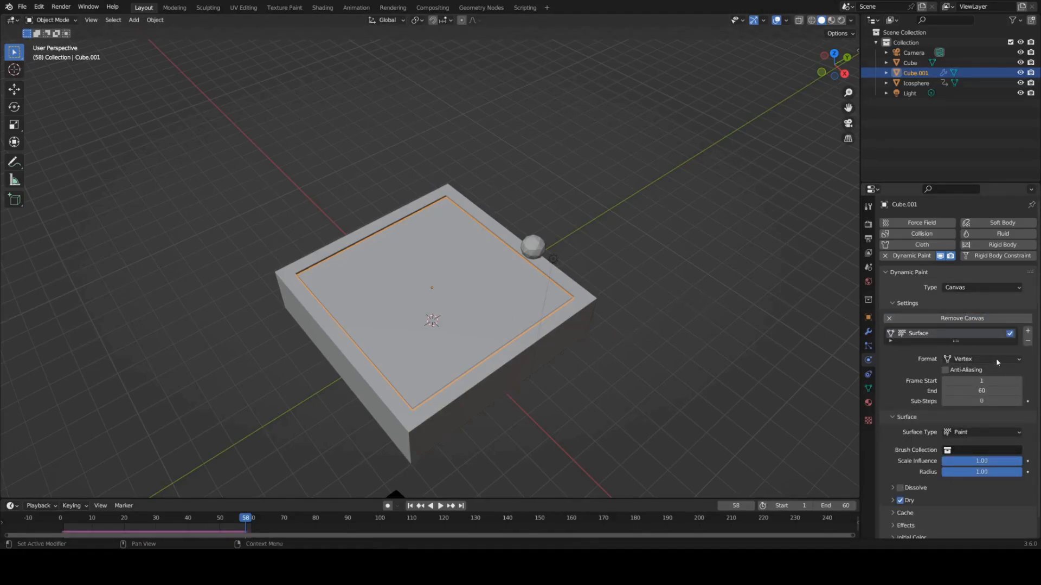
click(982, 359)
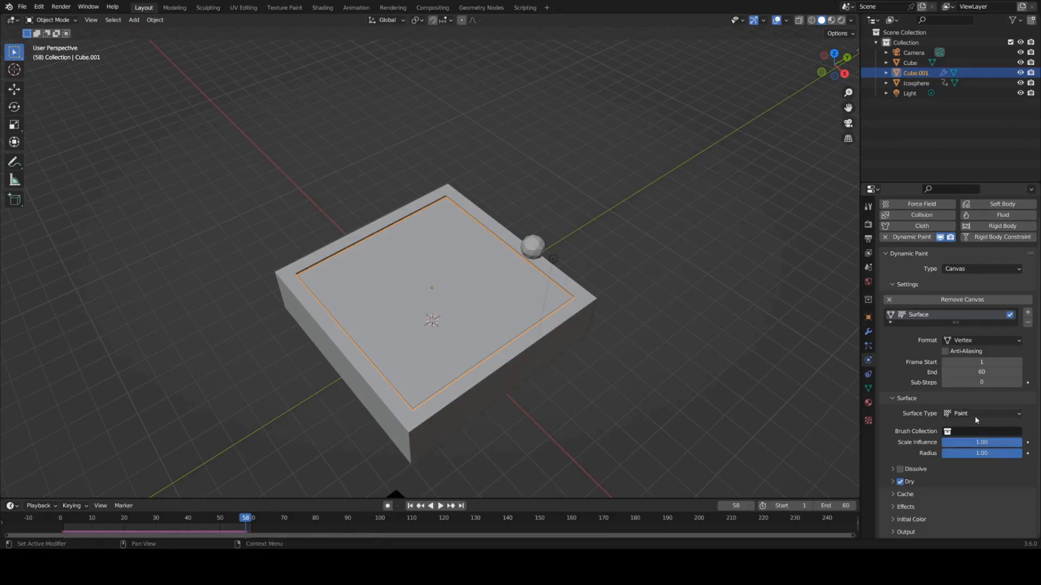
- Change the canvas Surface Type to Waves and select the Icosphere
click(982, 413)
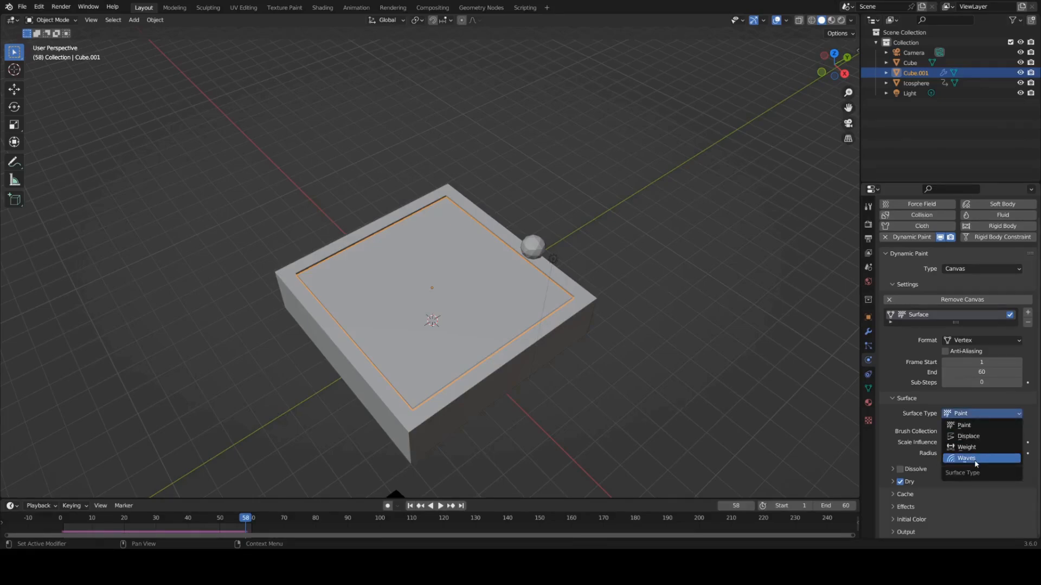
click(966, 458)
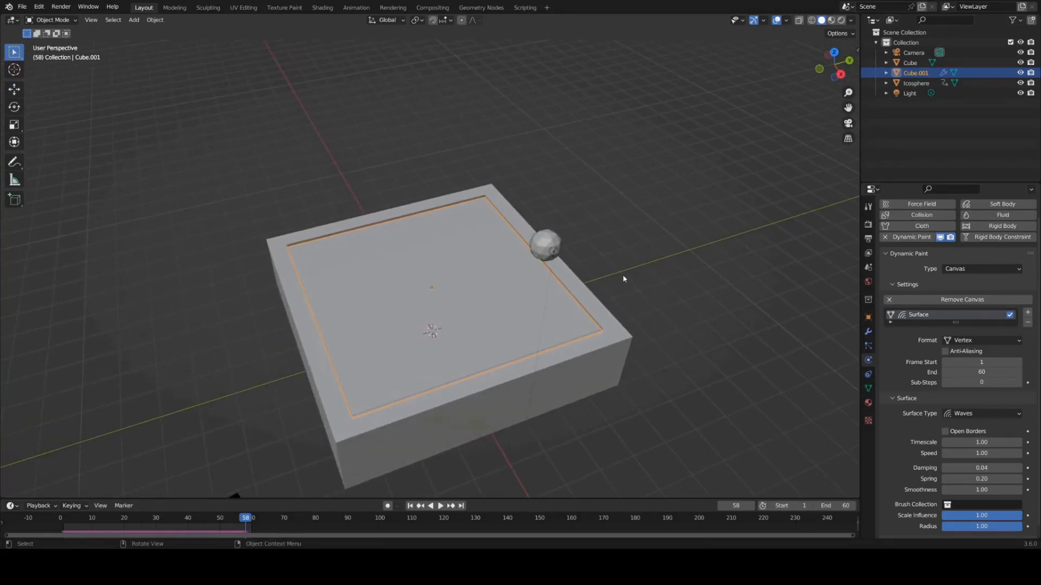
click(546, 246)
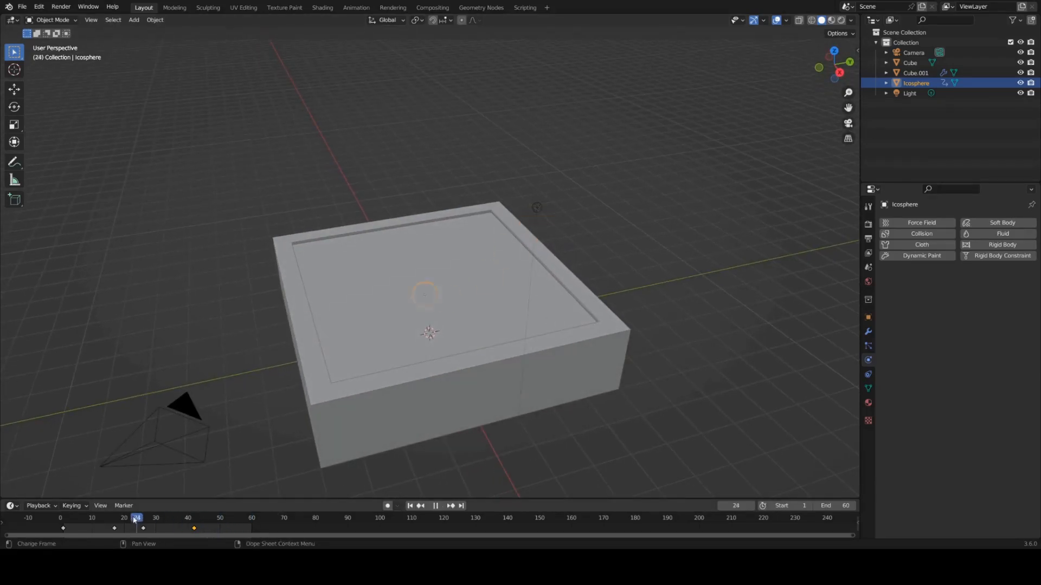
- Add Dynamic Paint to the Icosphere and set it up as a Brush
click(172, 518)
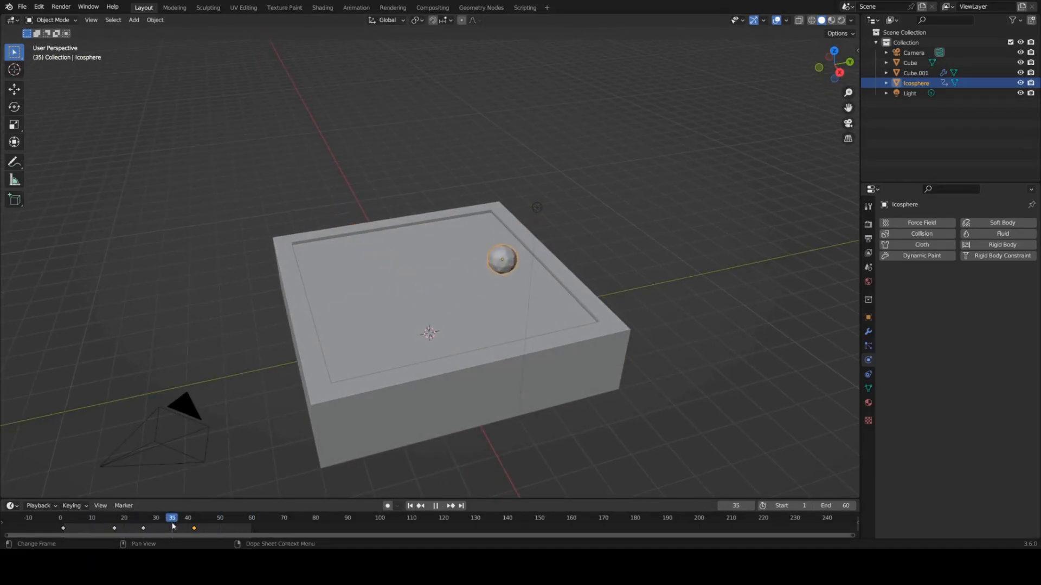
click(104, 518)
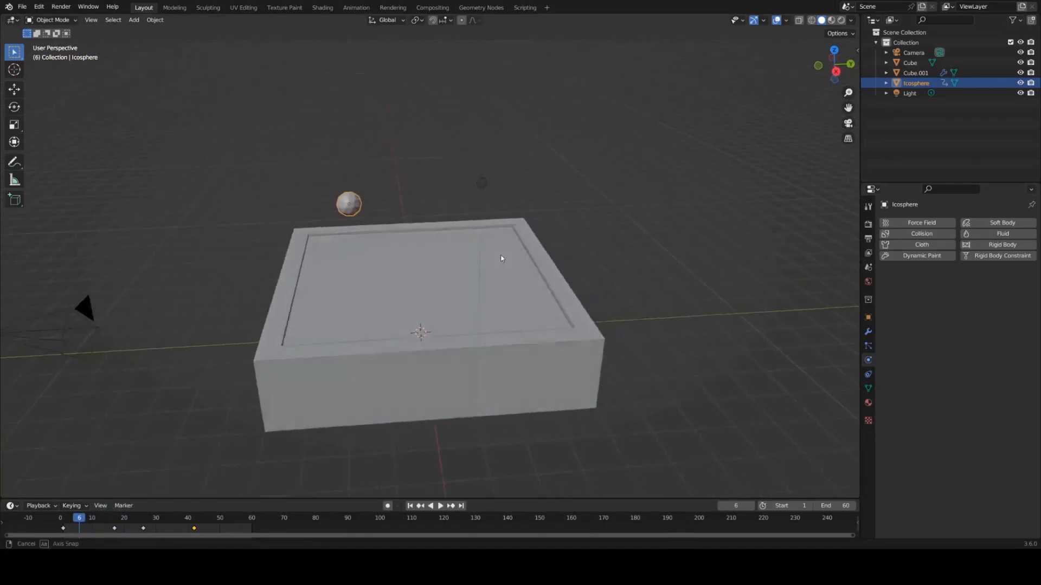
click(922, 256)
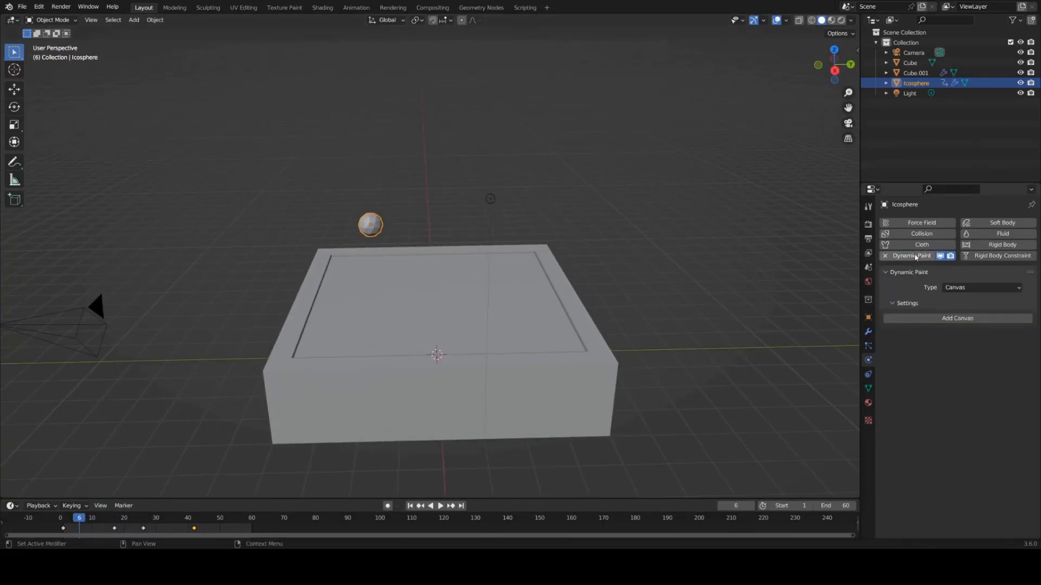
click(982, 287)
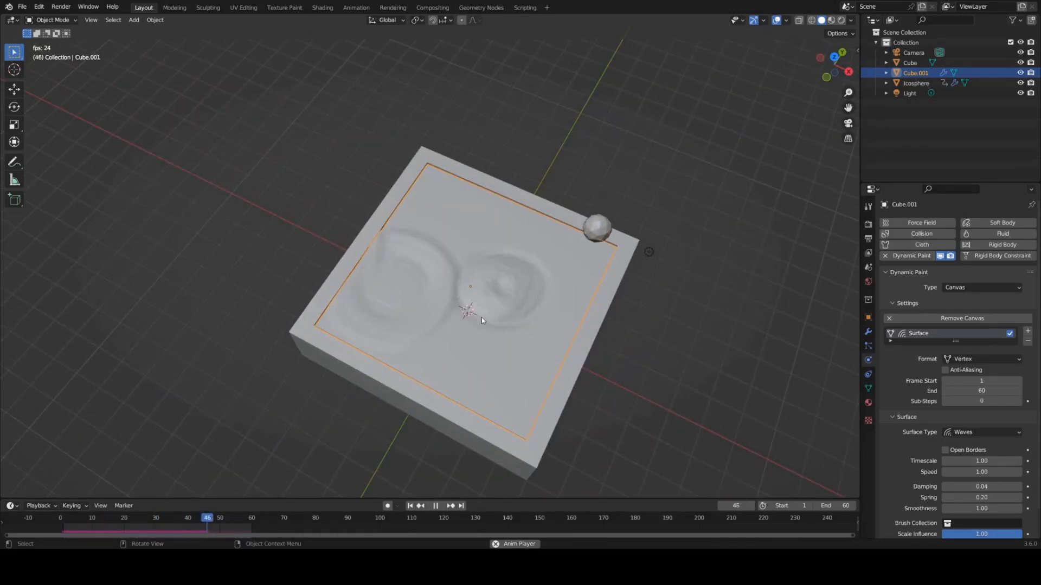
drag(207, 518, 168, 517)
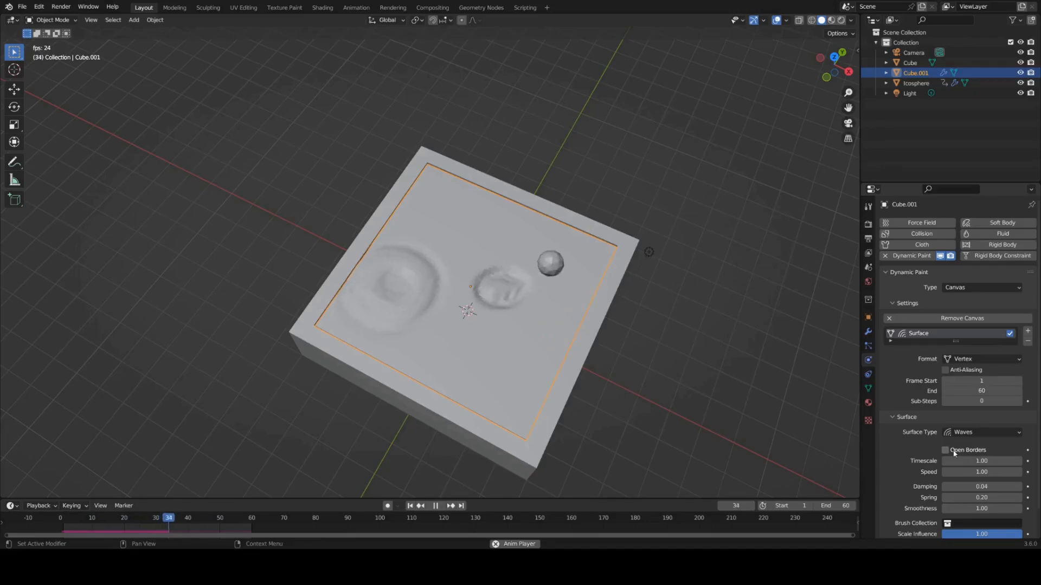
click(944, 450)
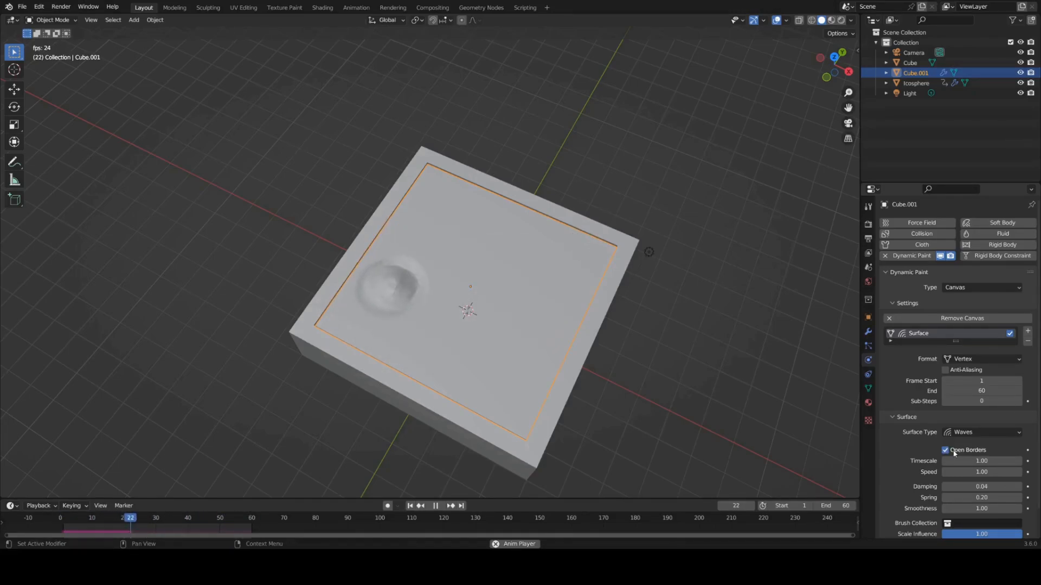
click(88, 518)
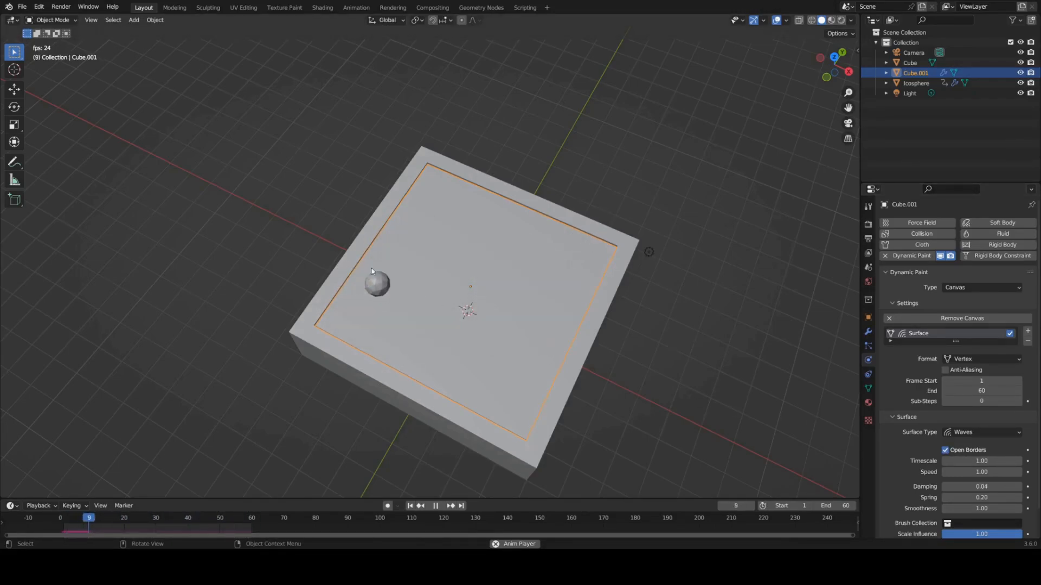
click(435, 505)
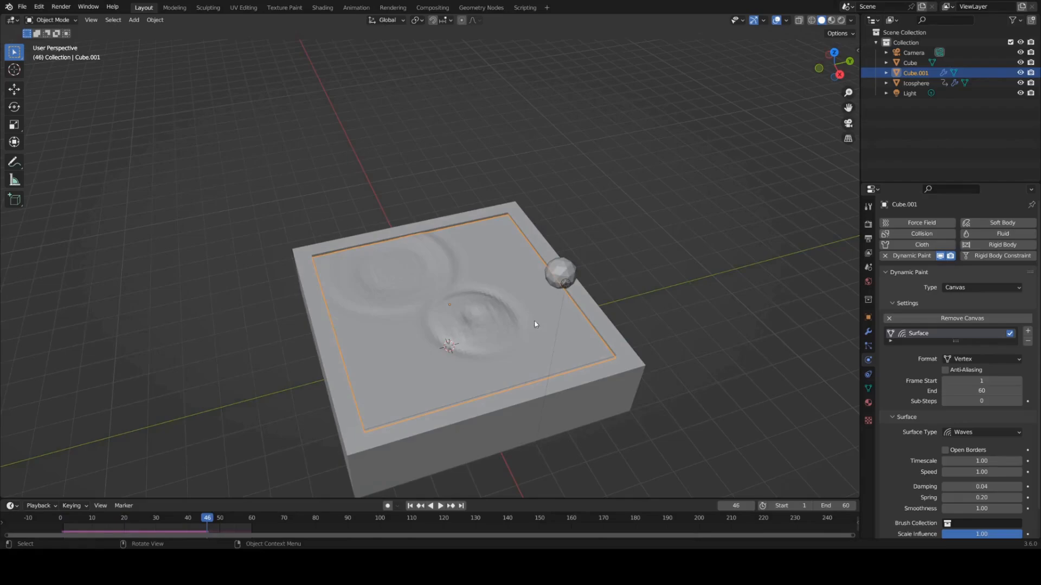
click(440, 505)
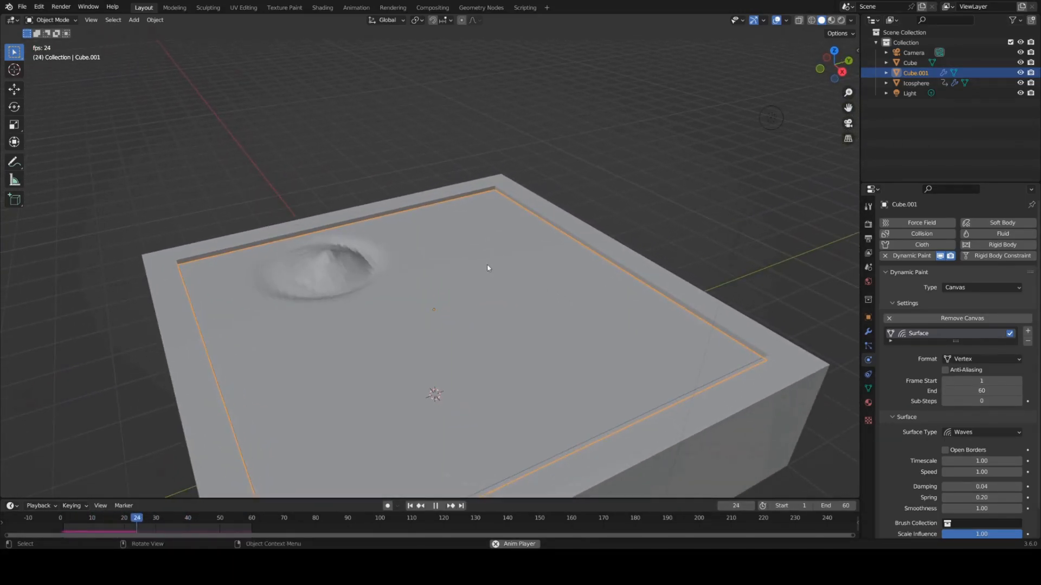
- Apply Shade Smooth to the rippled water surface object
right_click(488, 269)
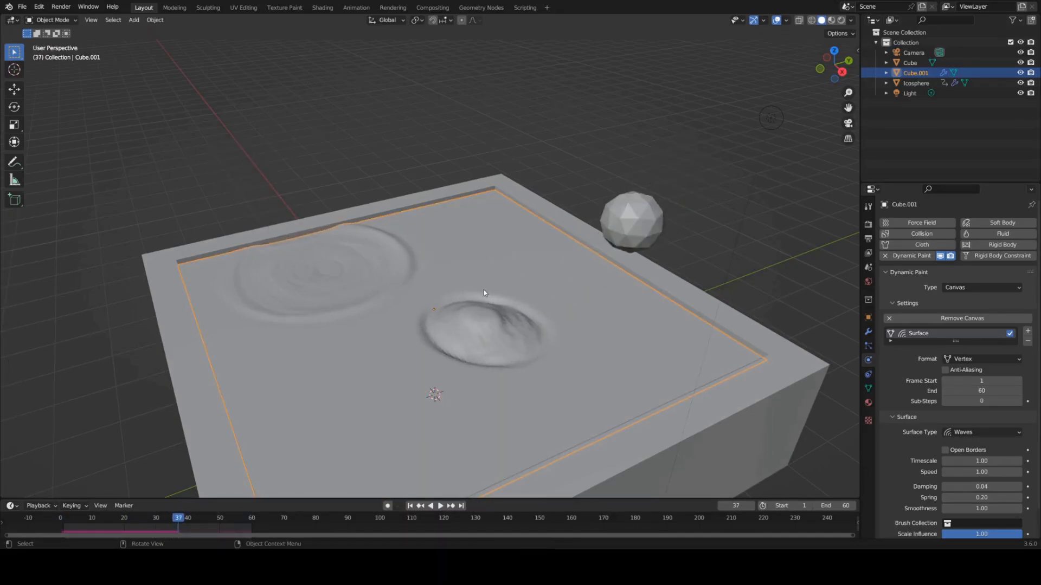
right_click(484, 293)
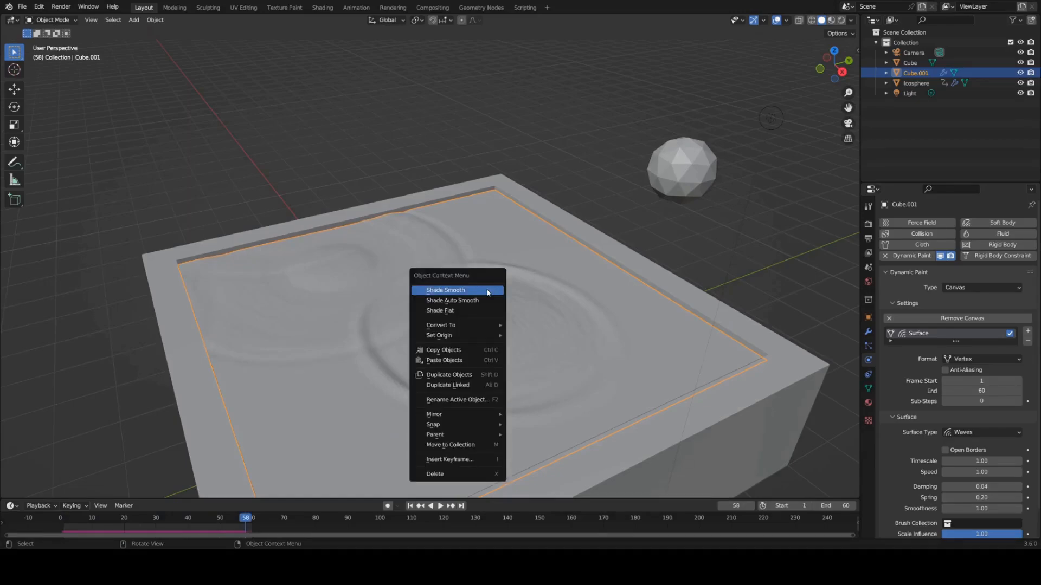
click(446, 290)
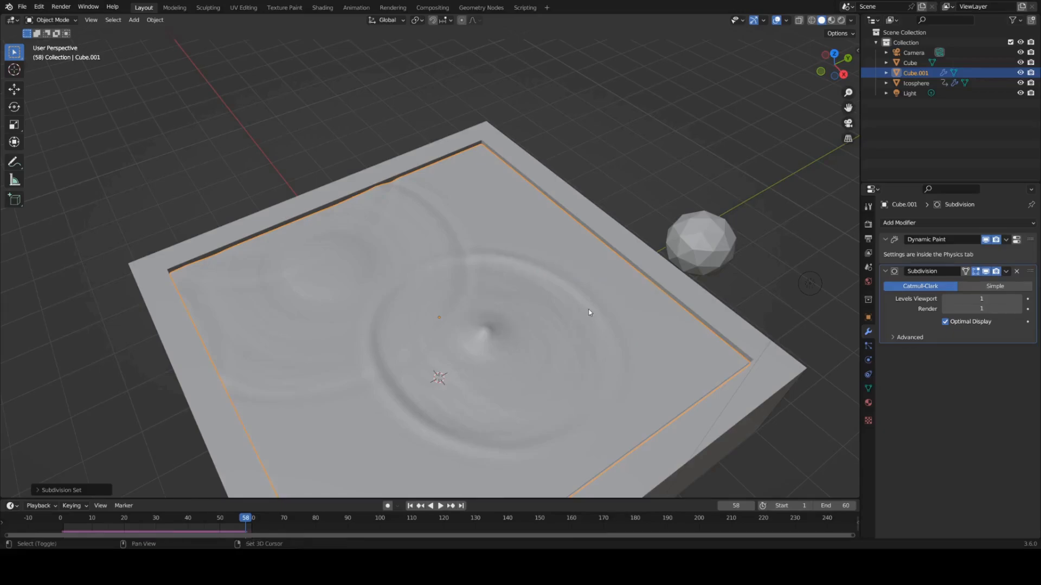
click(429, 506)
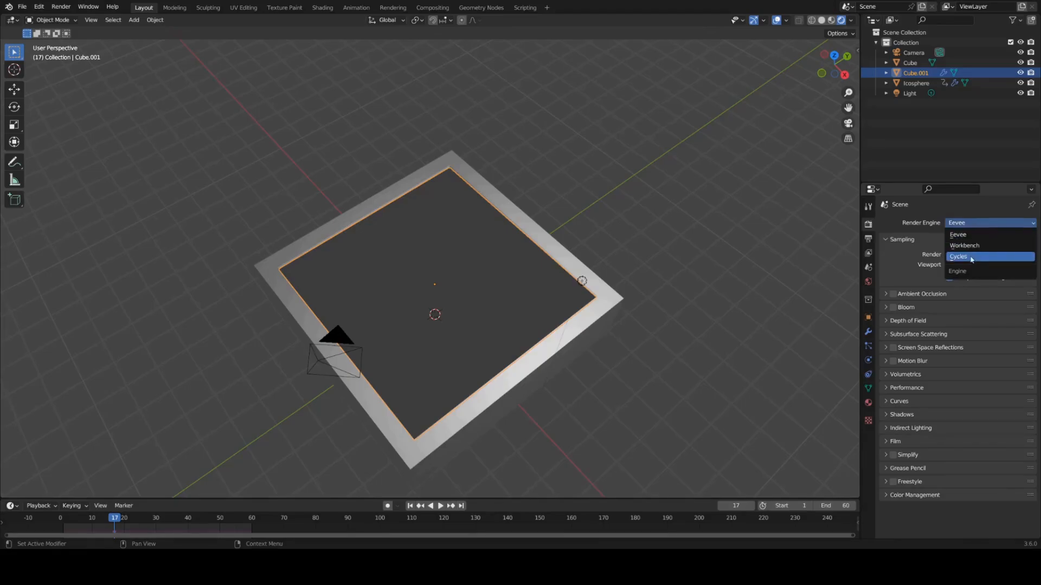
- Switch the render engine to Cycles using GPU Compute as the device
click(958, 257)
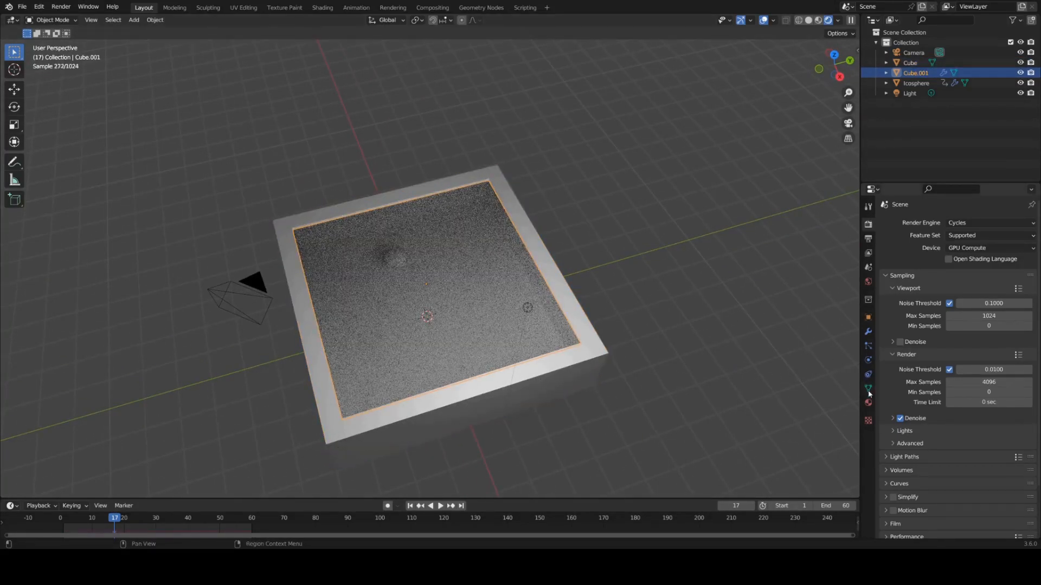
click(867, 401)
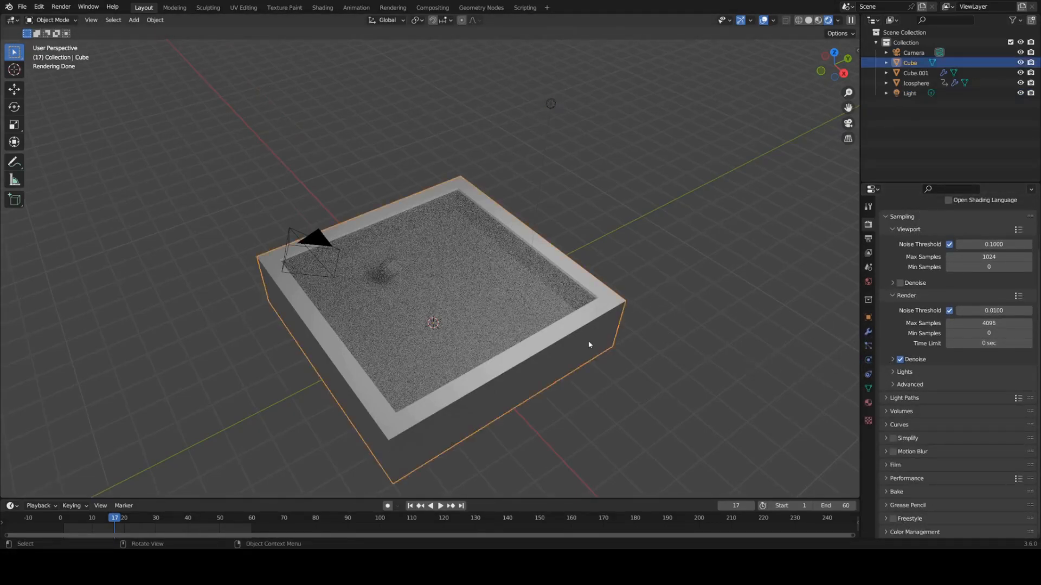
- Enable Cast Shadow Caustics on Cube.001 and Shadow Caustics on the light
click(867, 317)
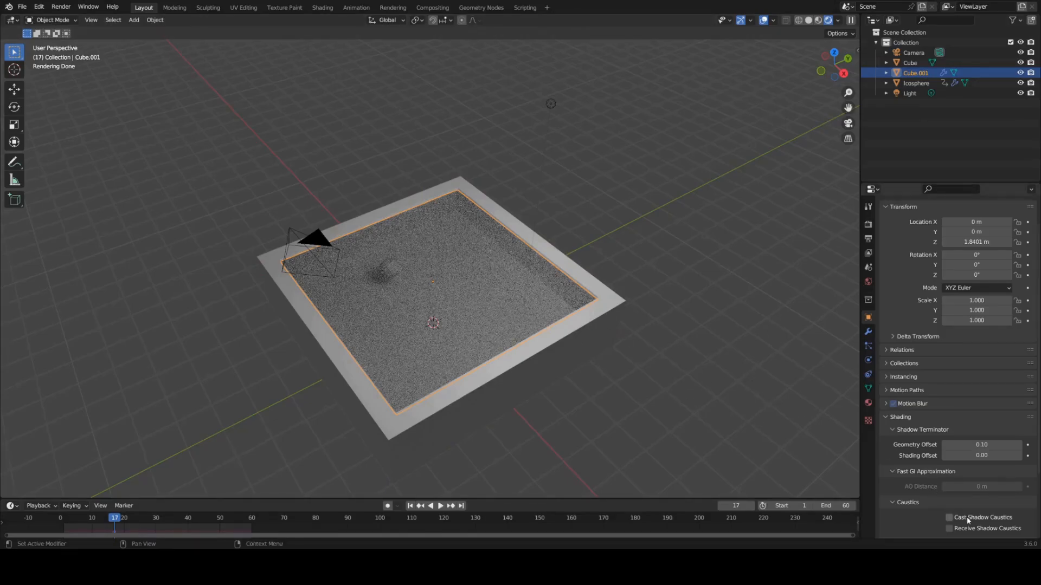
click(949, 517)
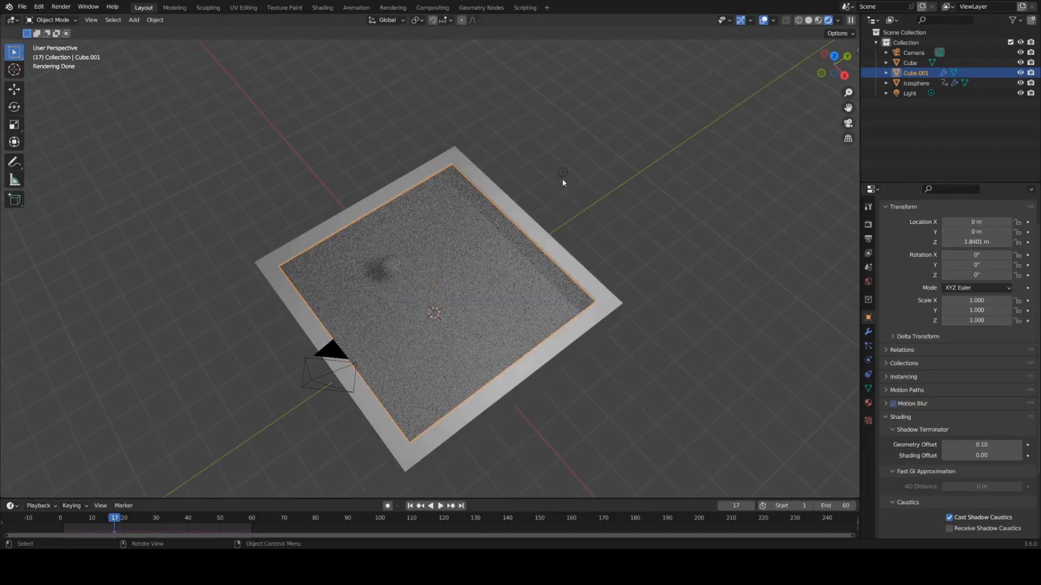
click(910, 93)
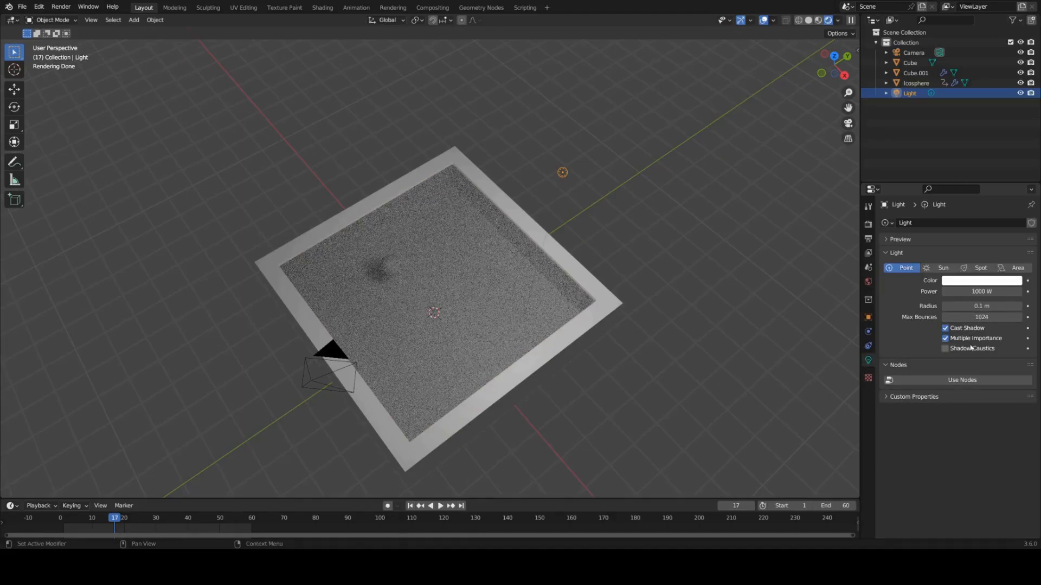
click(946, 349)
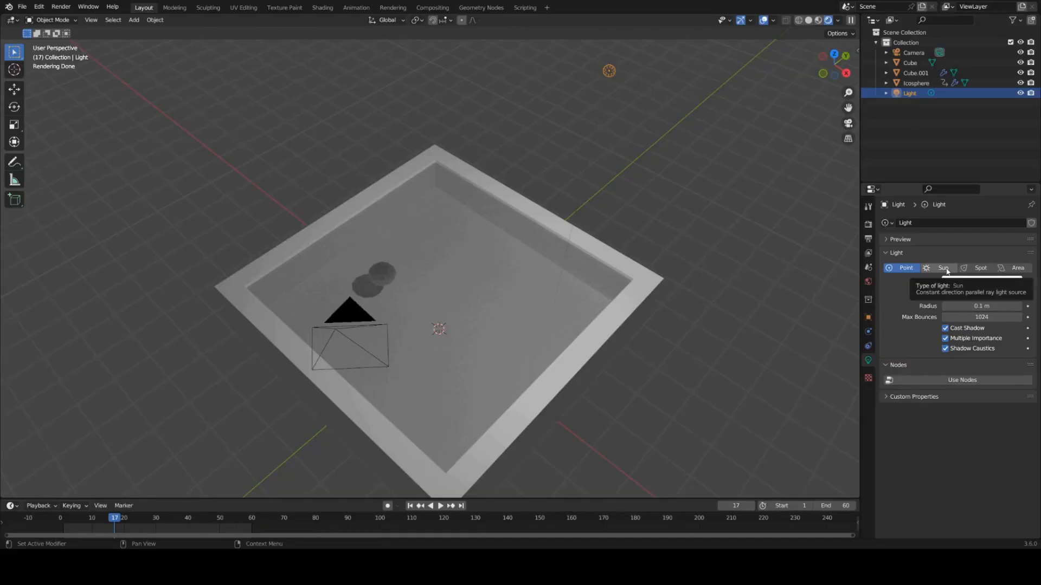
- Make the light a Sun at strength 10 with a 1.92° angle casting caustics
click(943, 267)
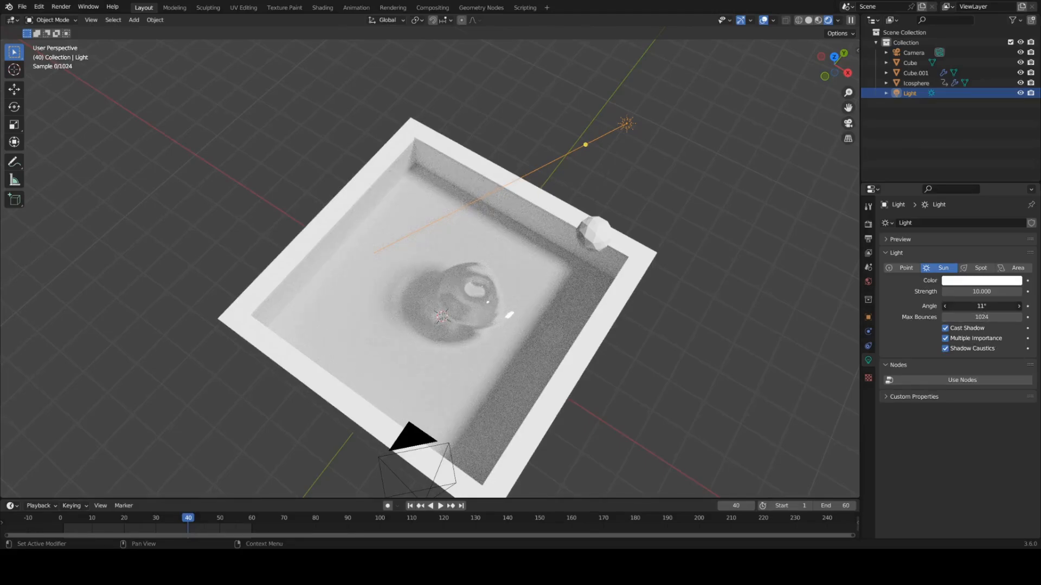
click(981, 306)
text(1.92)
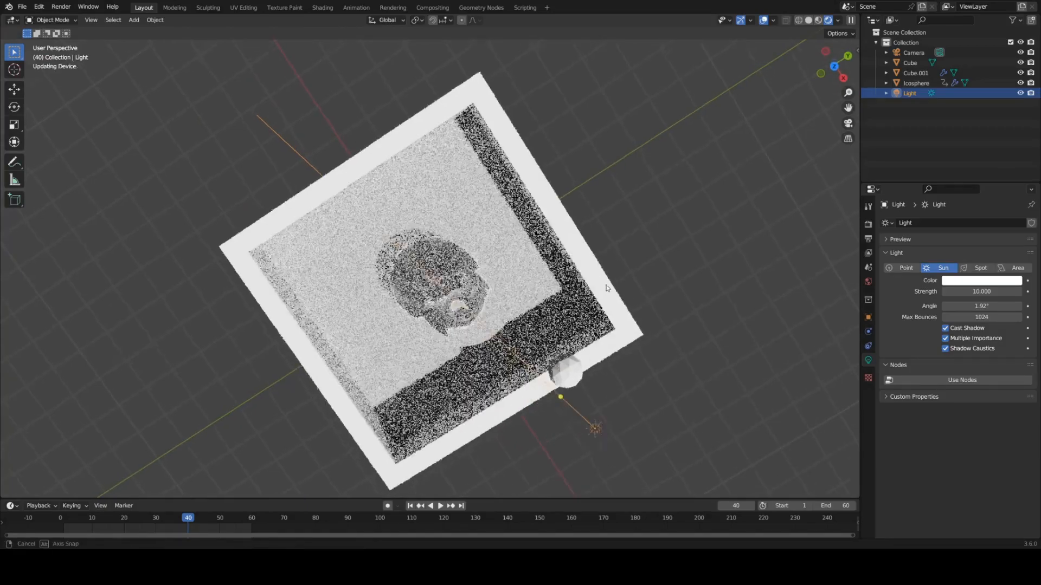
drag(597, 286, 531, 312)
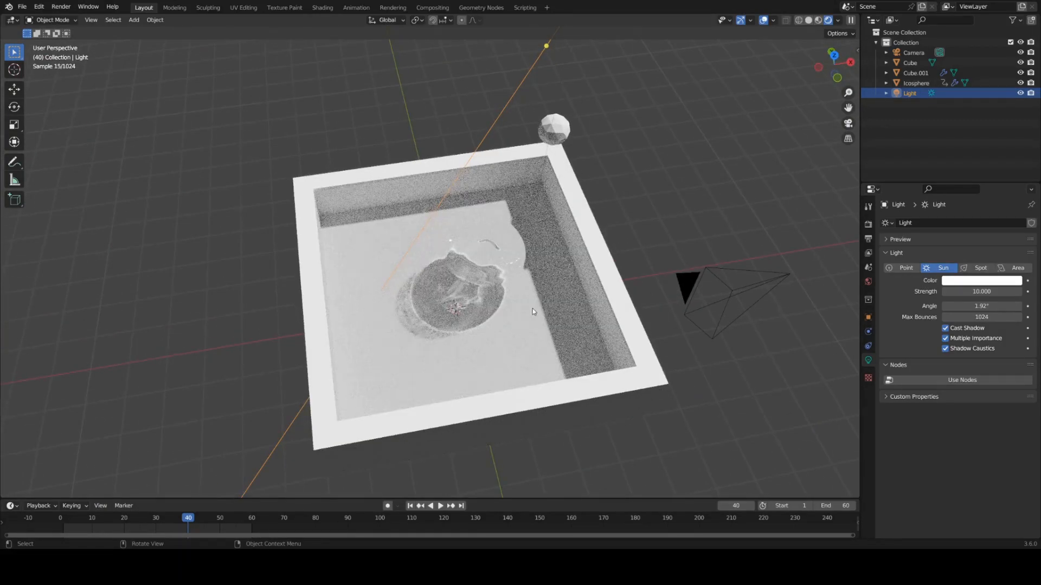
click(439, 505)
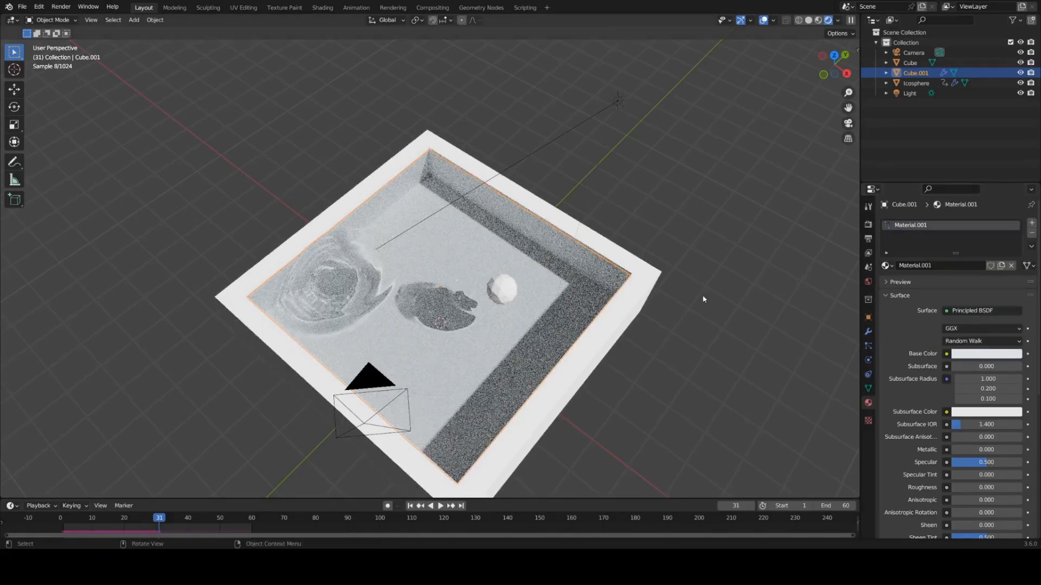
- Use an HDRI Environment Texture for the world and enable transparent Film
click(867, 267)
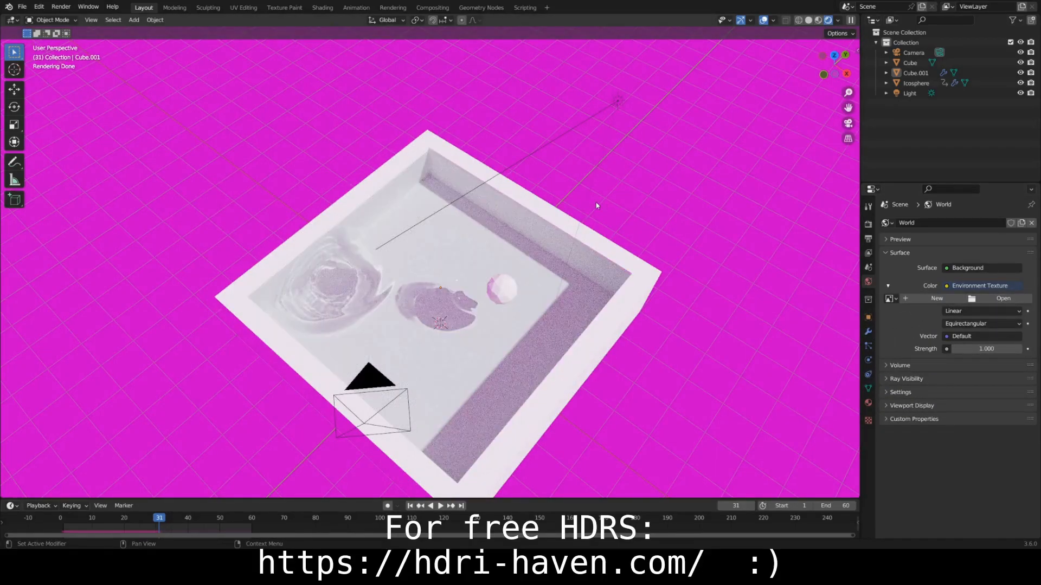
click(1003, 298)
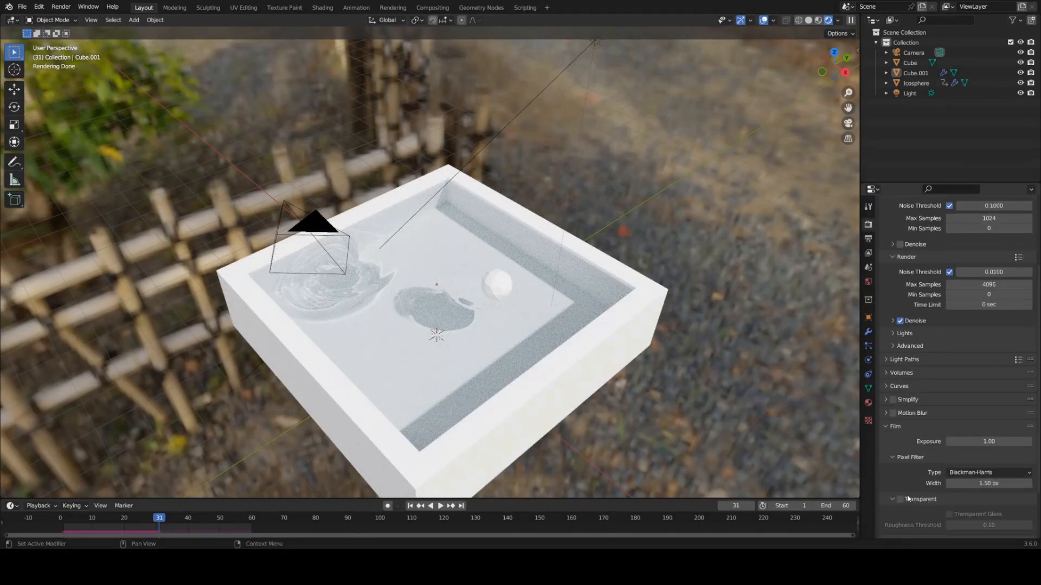
click(900, 499)
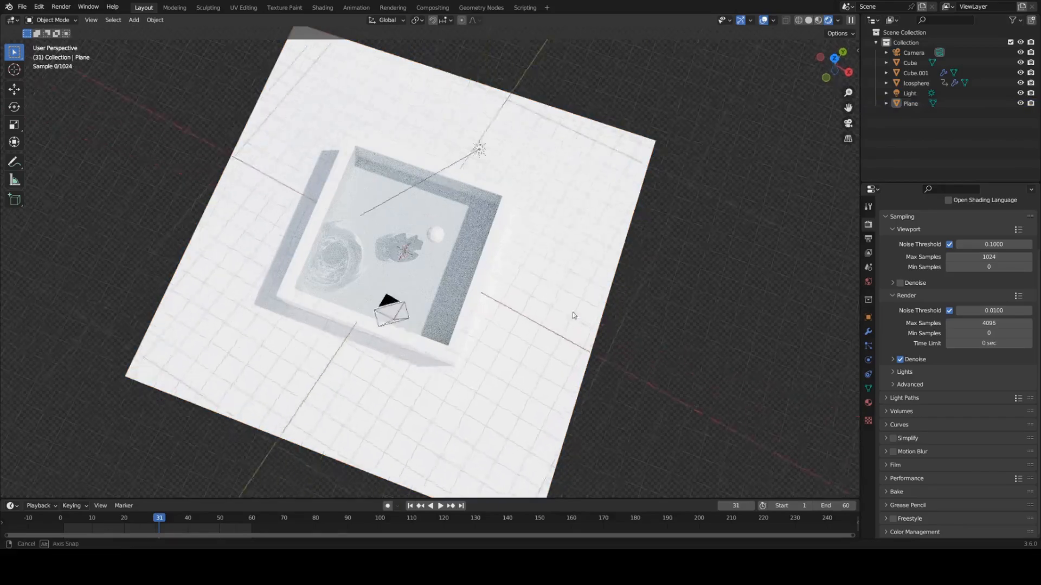
- Scale the Plane up so it covers the ground beneath the basin
drag(573, 315, 582, 275)
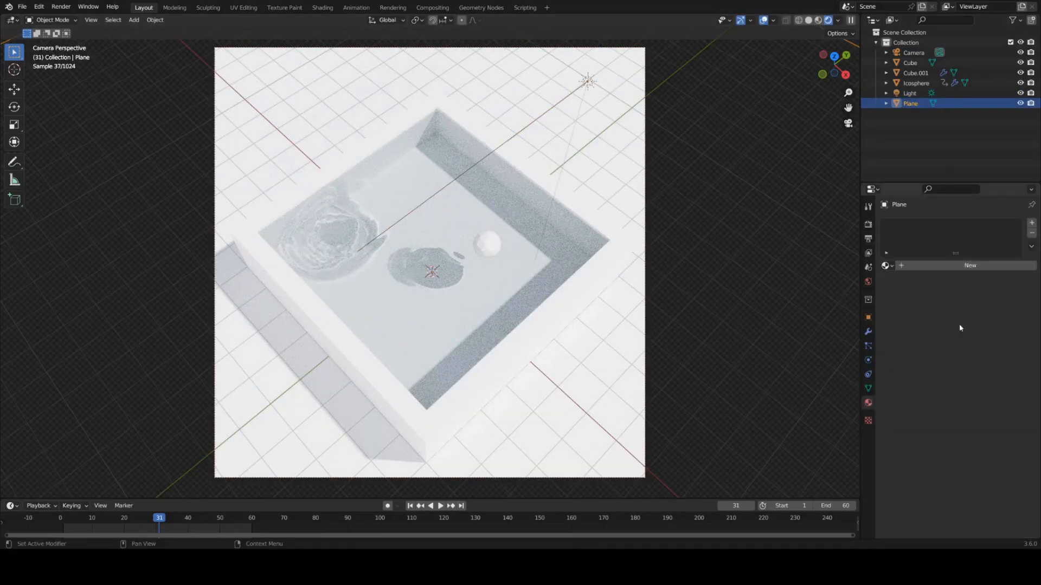
- Give the Plane a new material with a peach Base Color
click(969, 265)
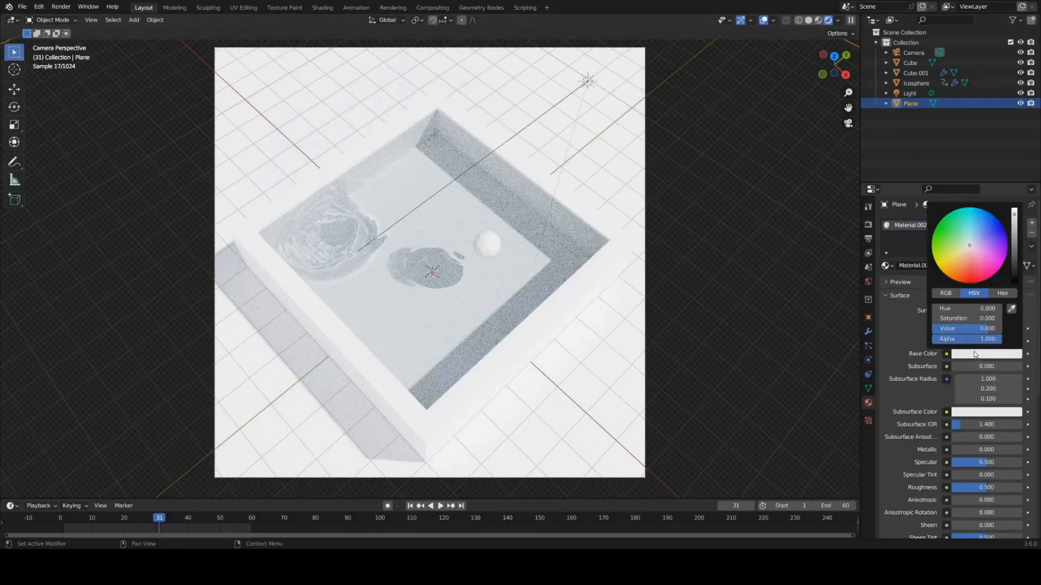
click(964, 254)
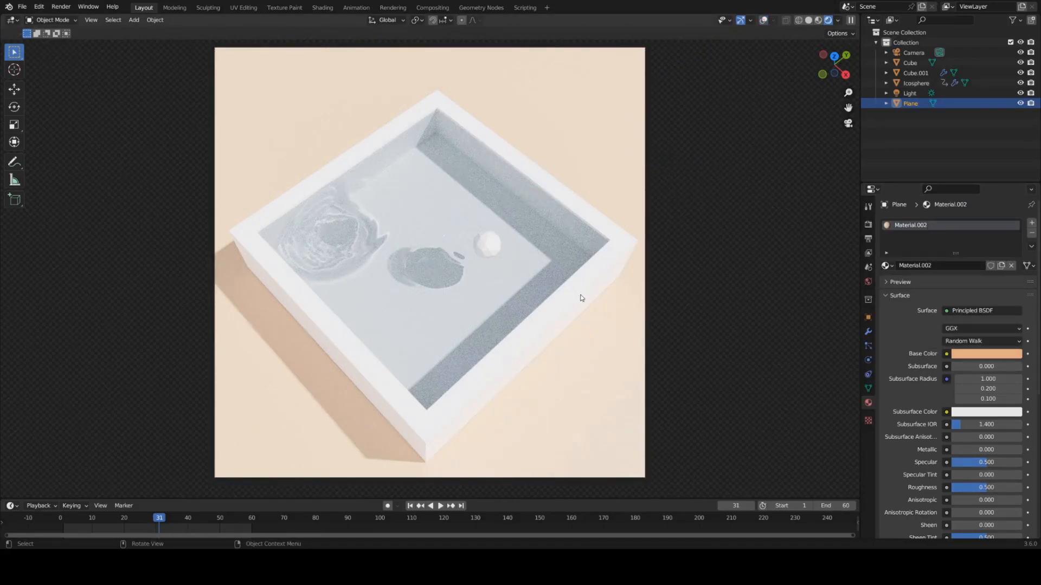
click(233, 518)
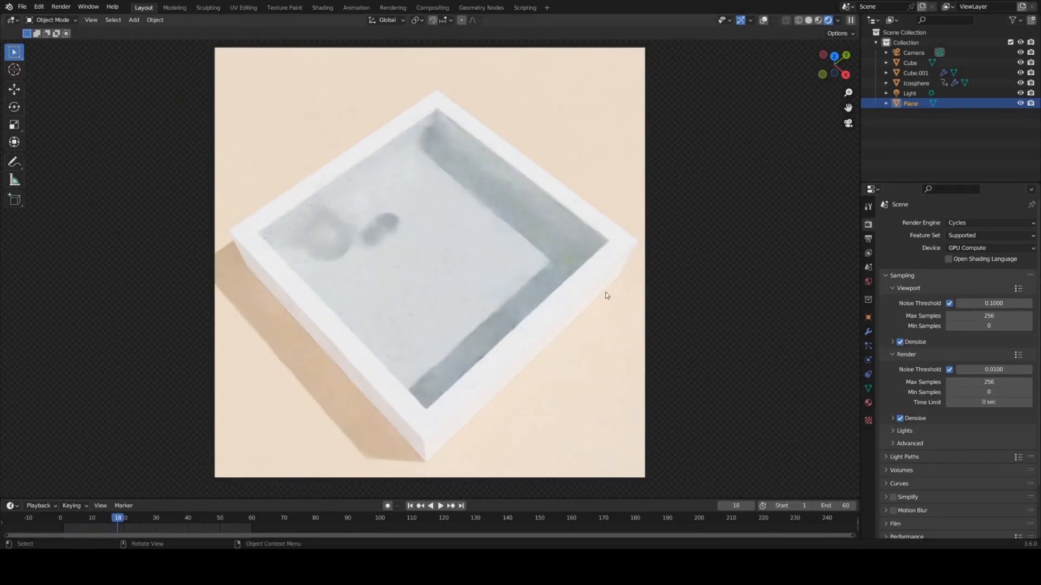
- Set viewport and render max samples to 256 and play the animation to frame 60
click(430, 506)
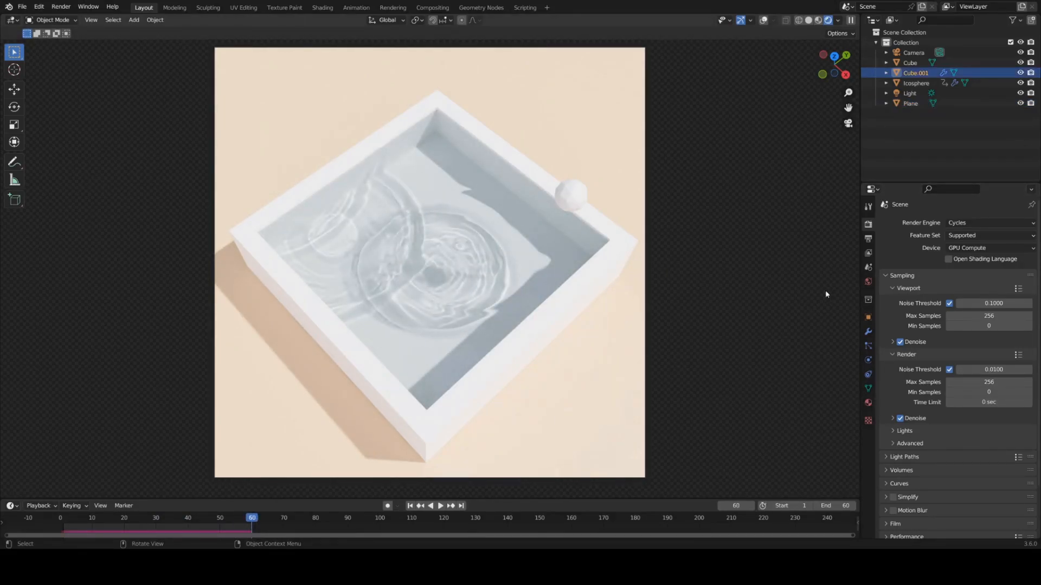
- Bake Cube.001's Dynamic Paint cache across all 60 frames and replay the ripples
click(867, 387)
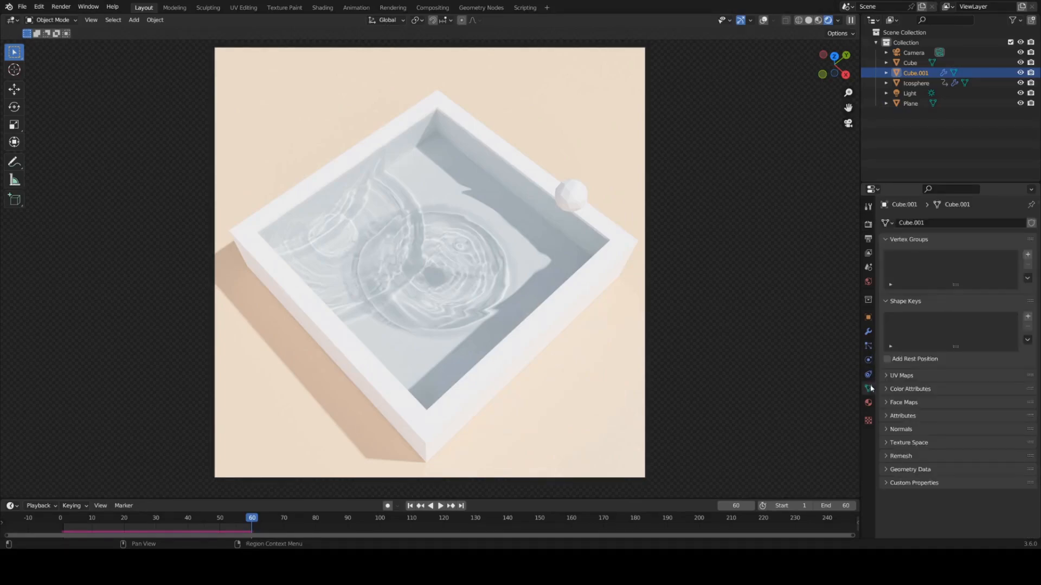
click(868, 388)
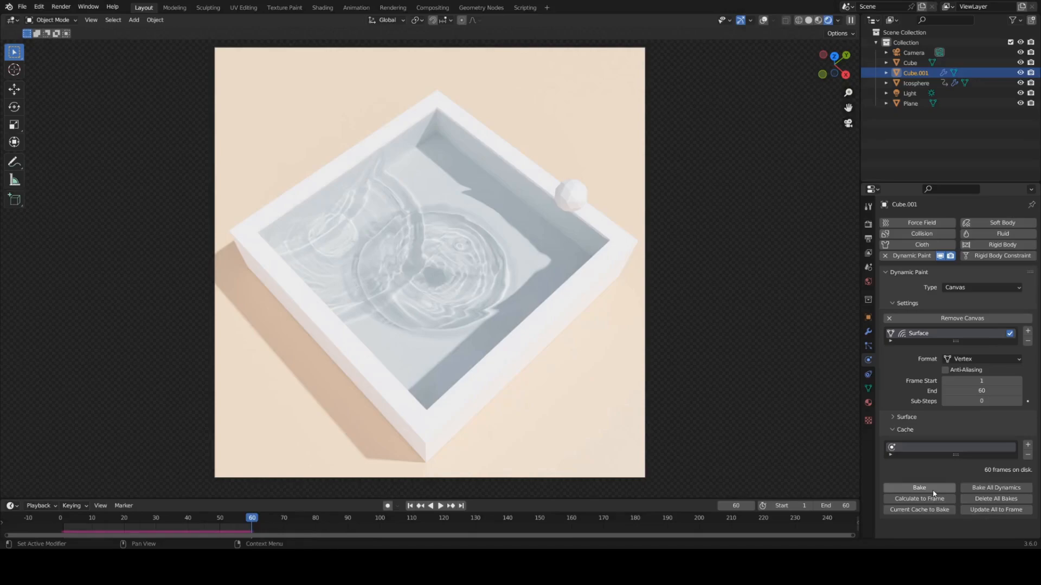
click(919, 487)
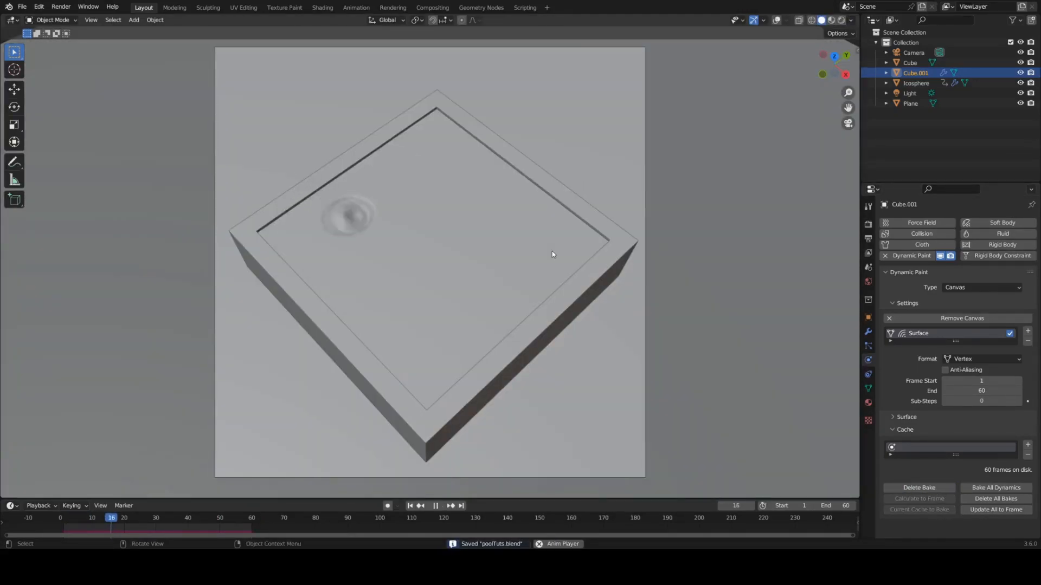
click(435, 506)
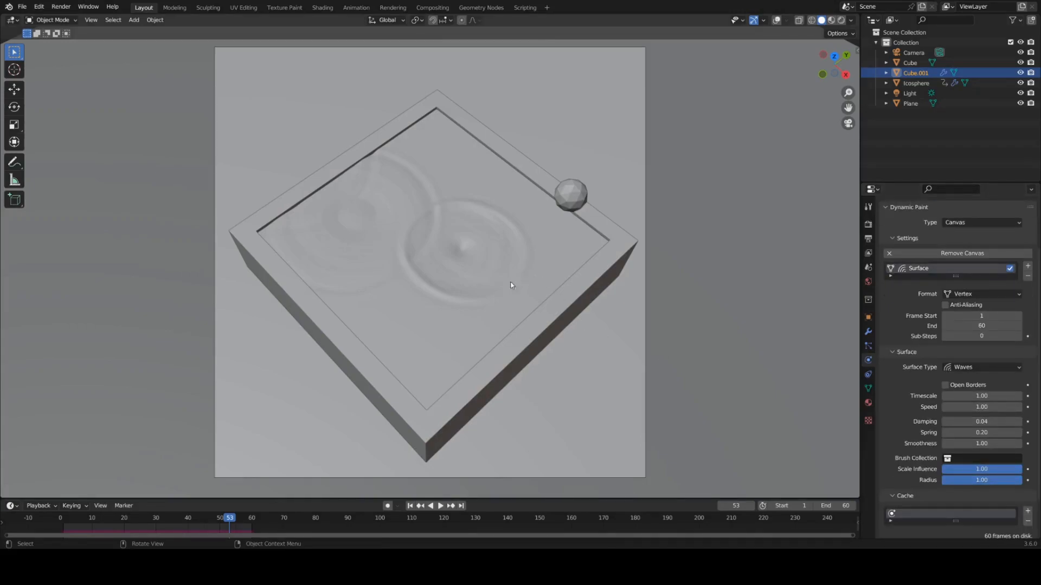
- Delete the wave bake, set Dynamic Paint smoothness to 0.87, and replay the ripples
click(440, 505)
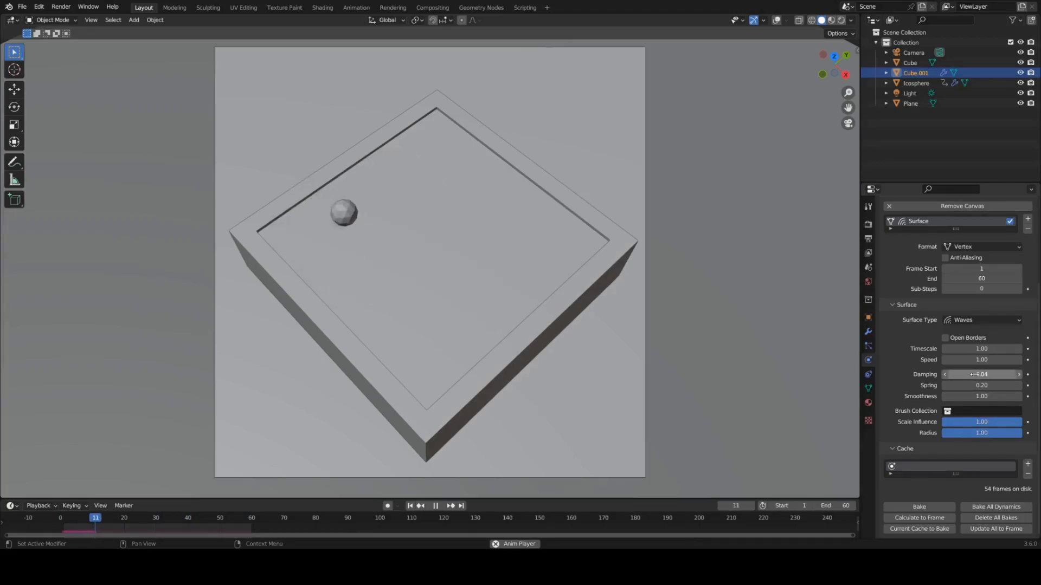
click(450, 505)
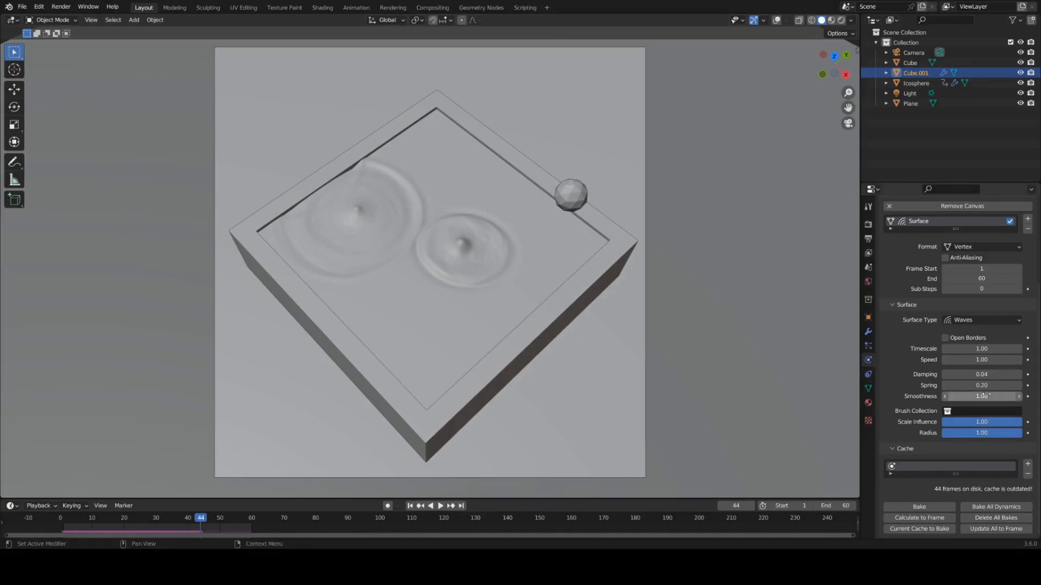
click(440, 506)
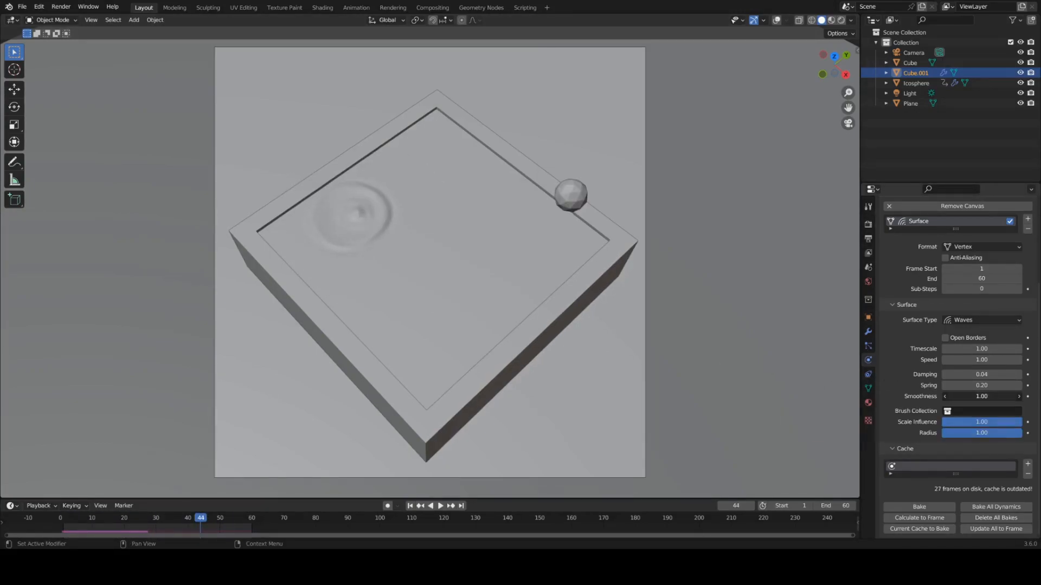
click(435, 506)
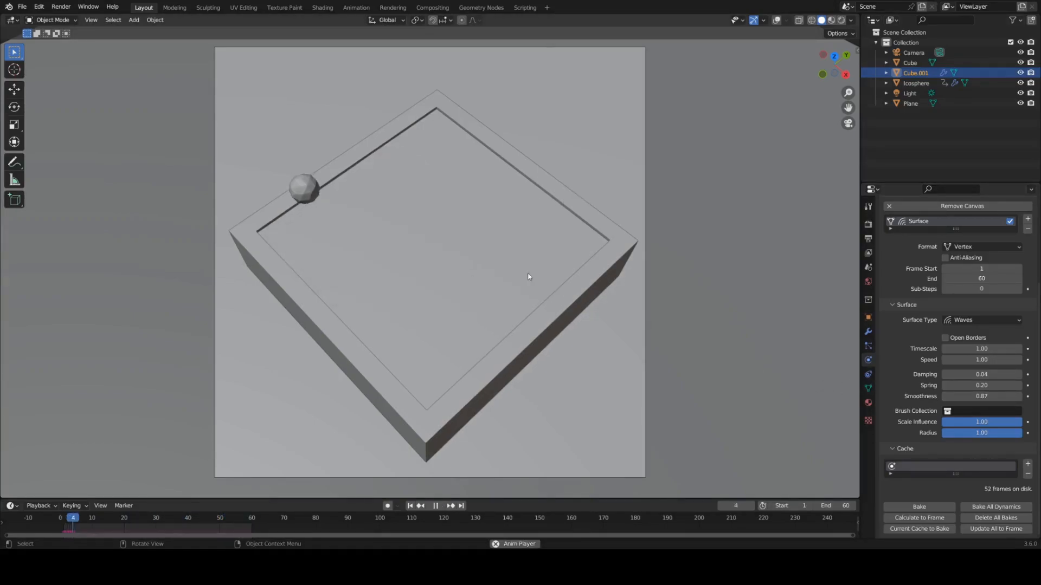
click(435, 505)
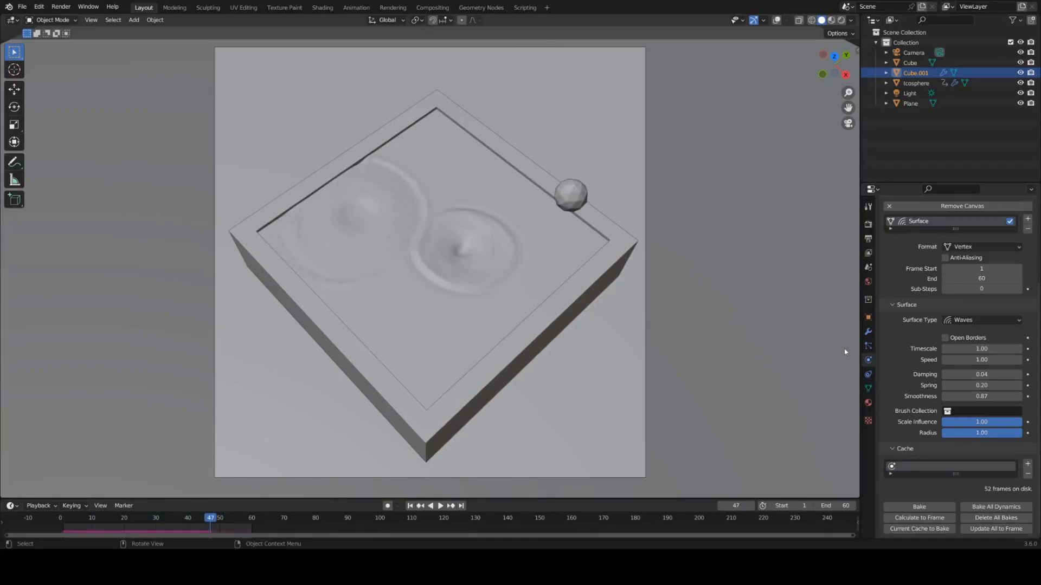
click(437, 506)
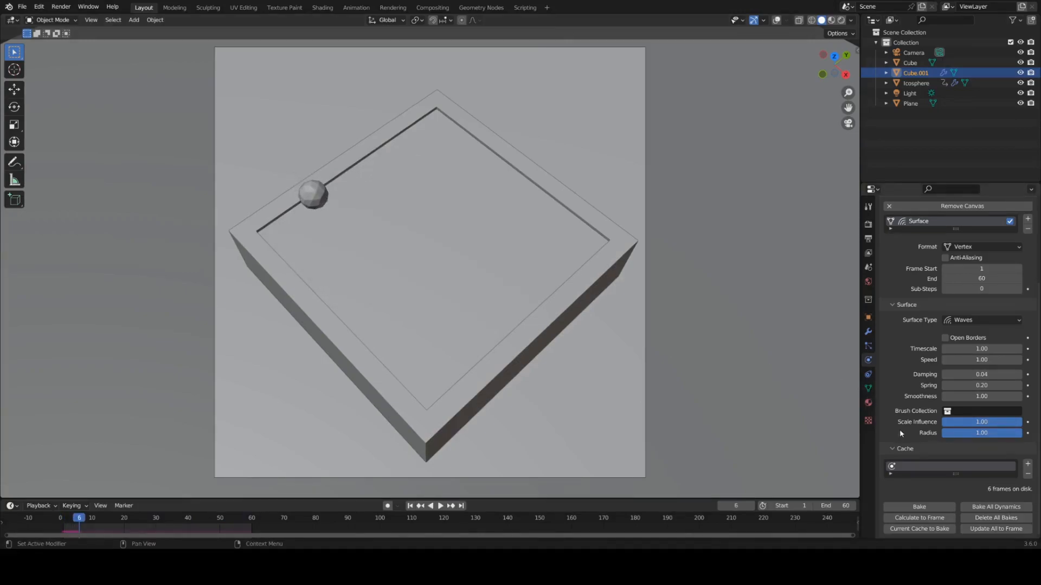
- Rebake the Dynamic Paint waves for all 60 frames and show the Cycles sampling settings
click(429, 506)
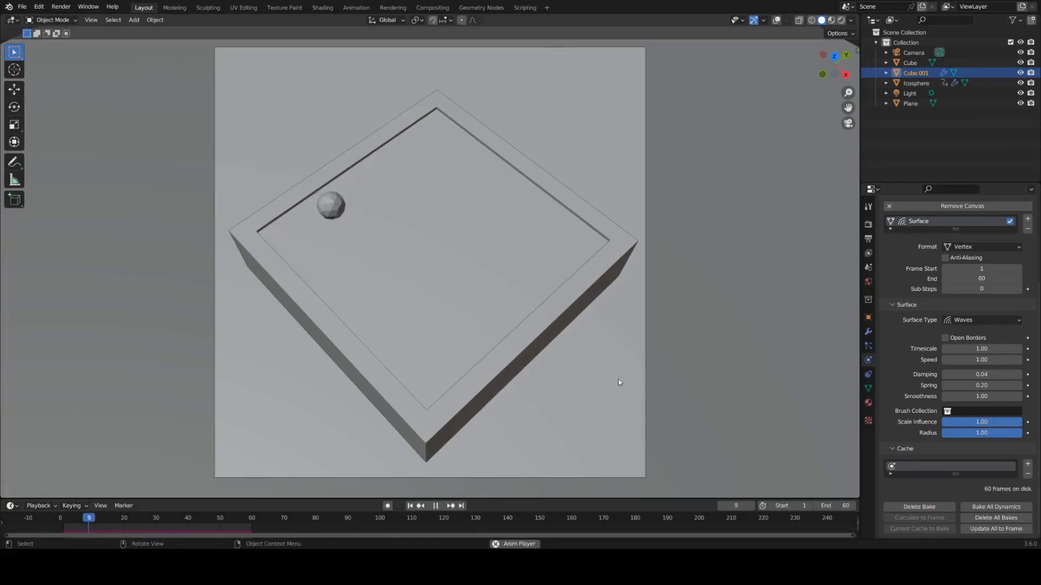
click(440, 505)
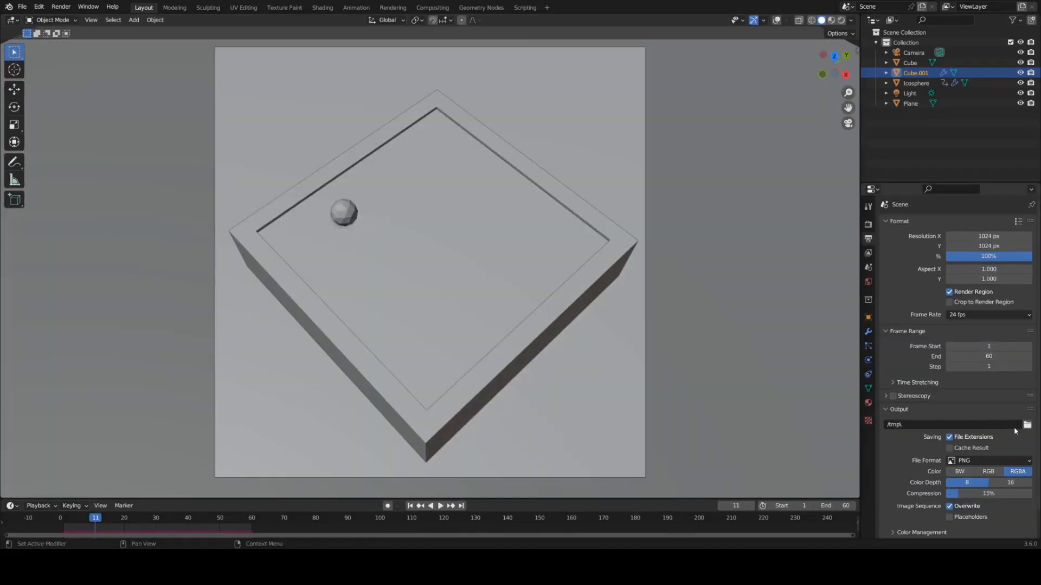
click(867, 225)
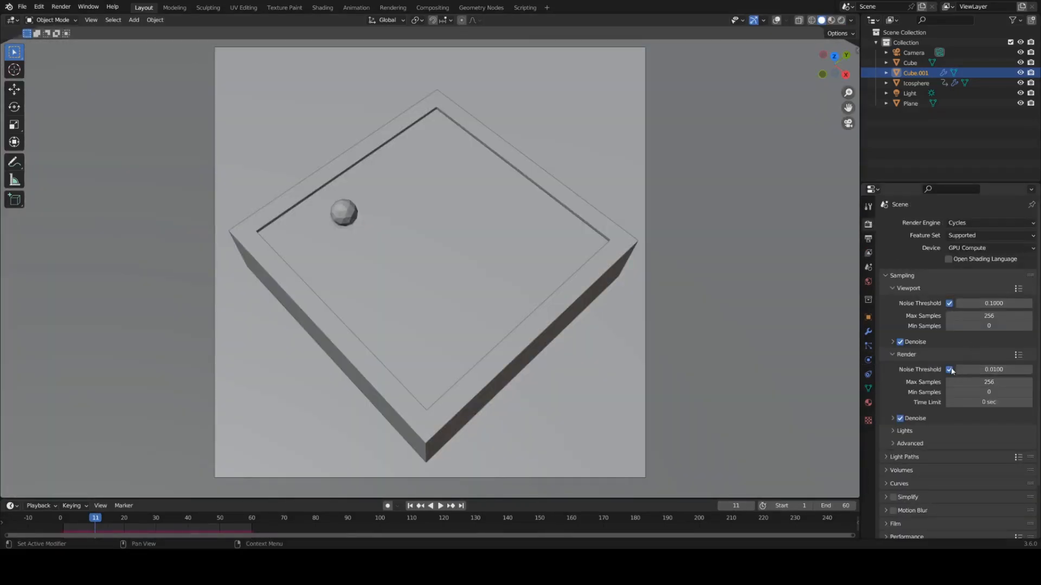